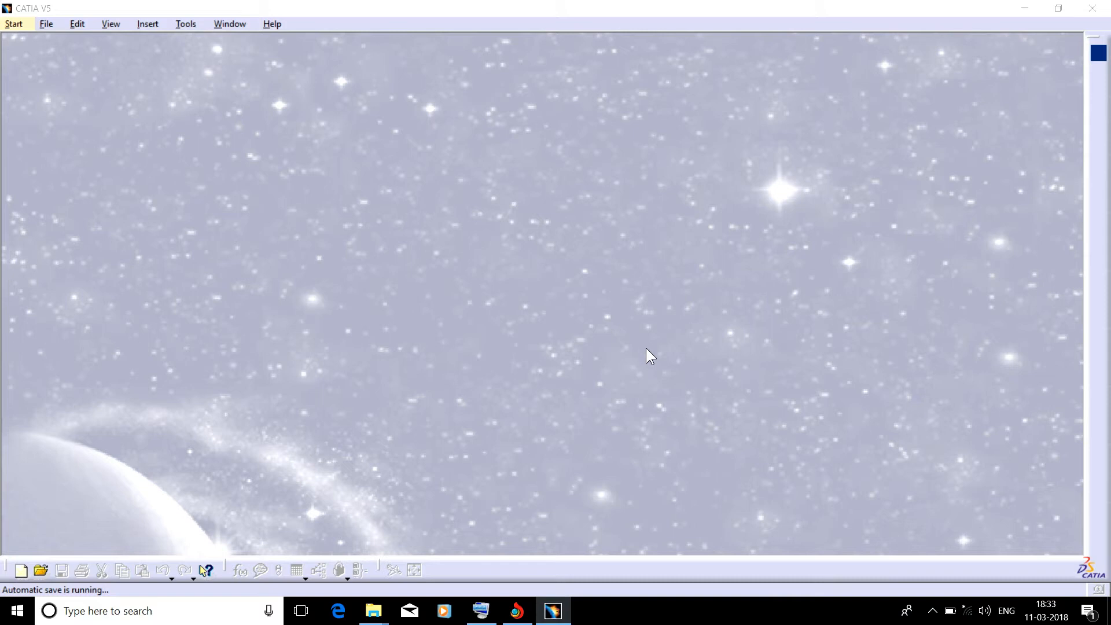
mouse_move(643, 360)
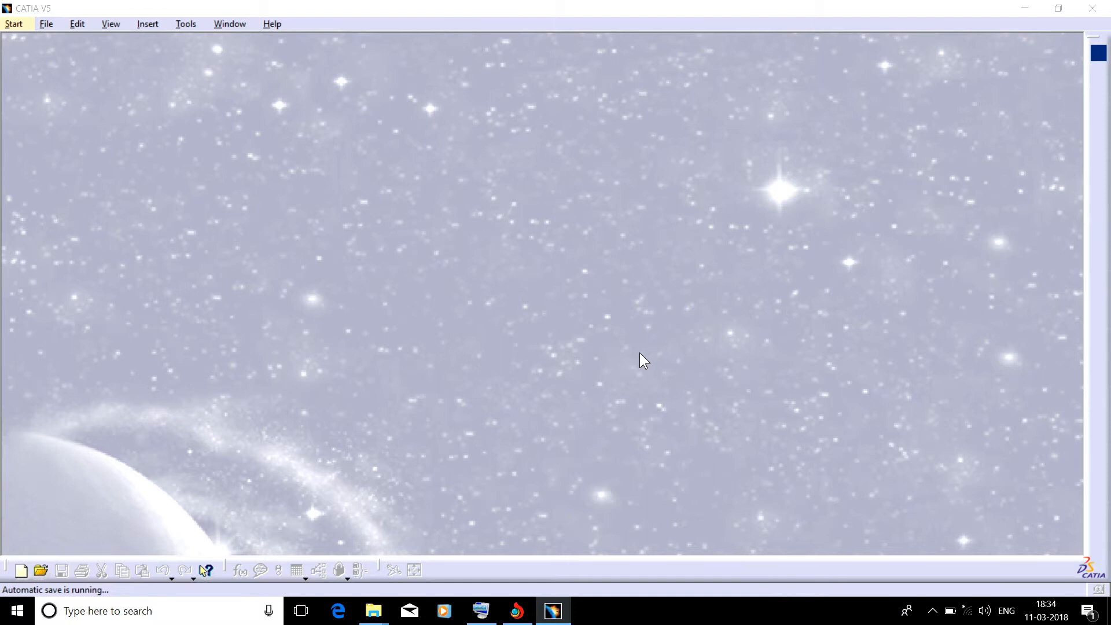
mouse_move(536, 169)
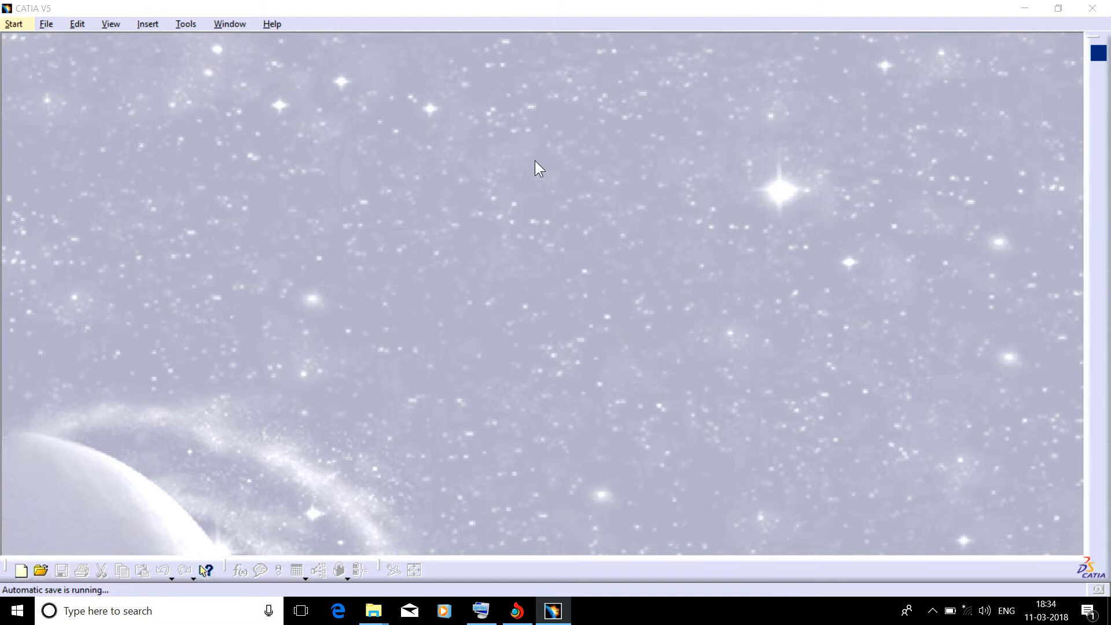
- Browse the Start menu's workbench categories down to the Mechanical Design workbenches
left_click(14, 23)
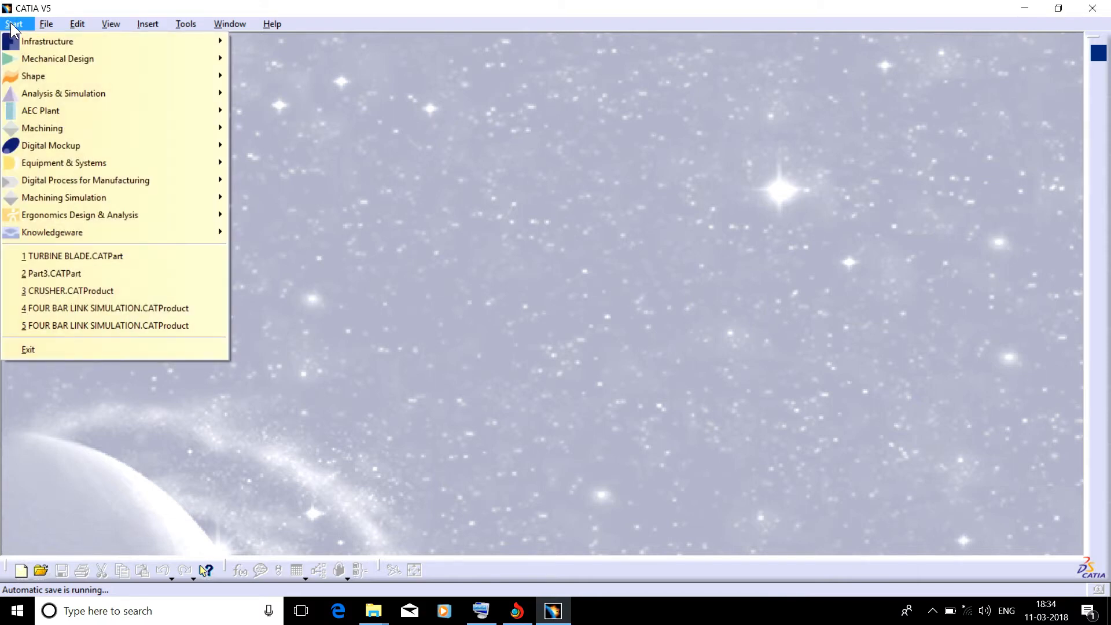
mouse_move(48, 42)
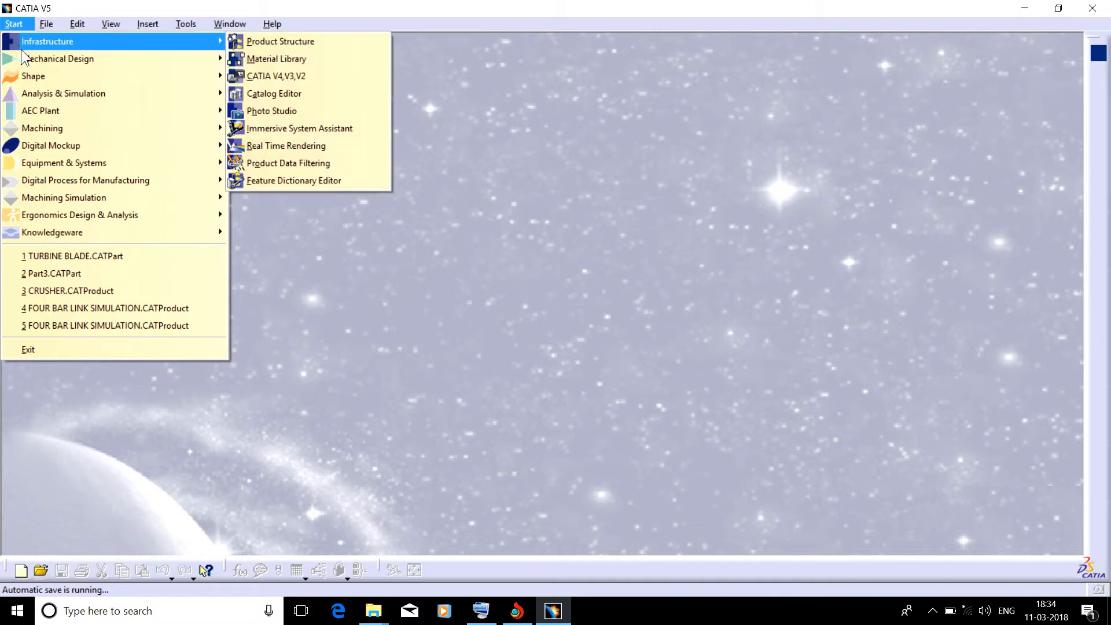
mouse_move(59, 58)
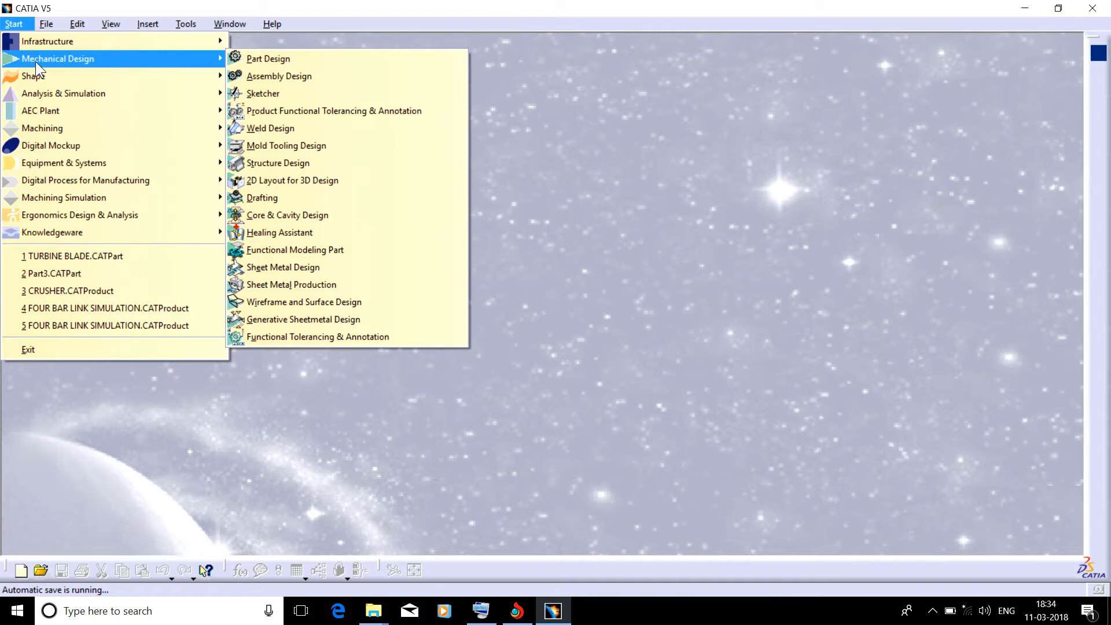
mouse_move(46, 59)
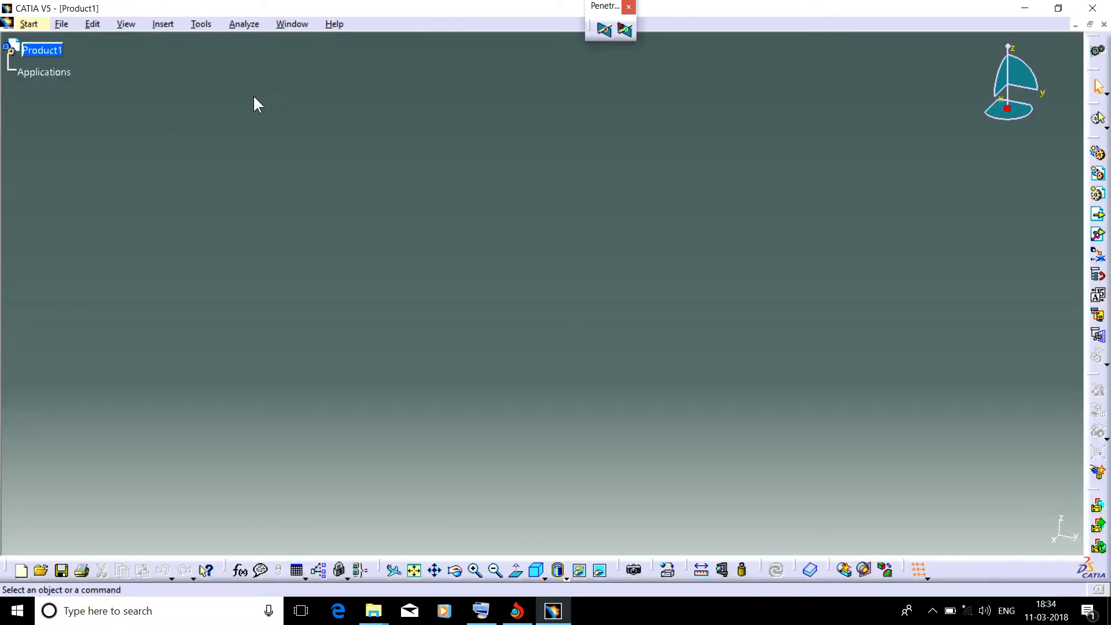
mouse_move(43, 50)
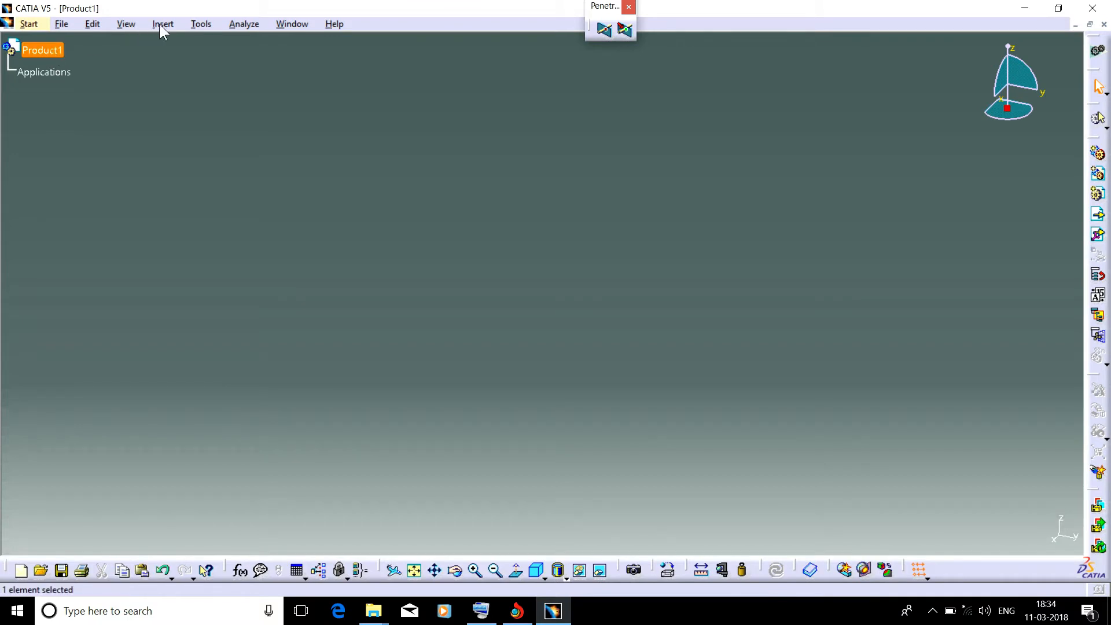
- Insert a new part, Part1, into Product1
left_click(162, 23)
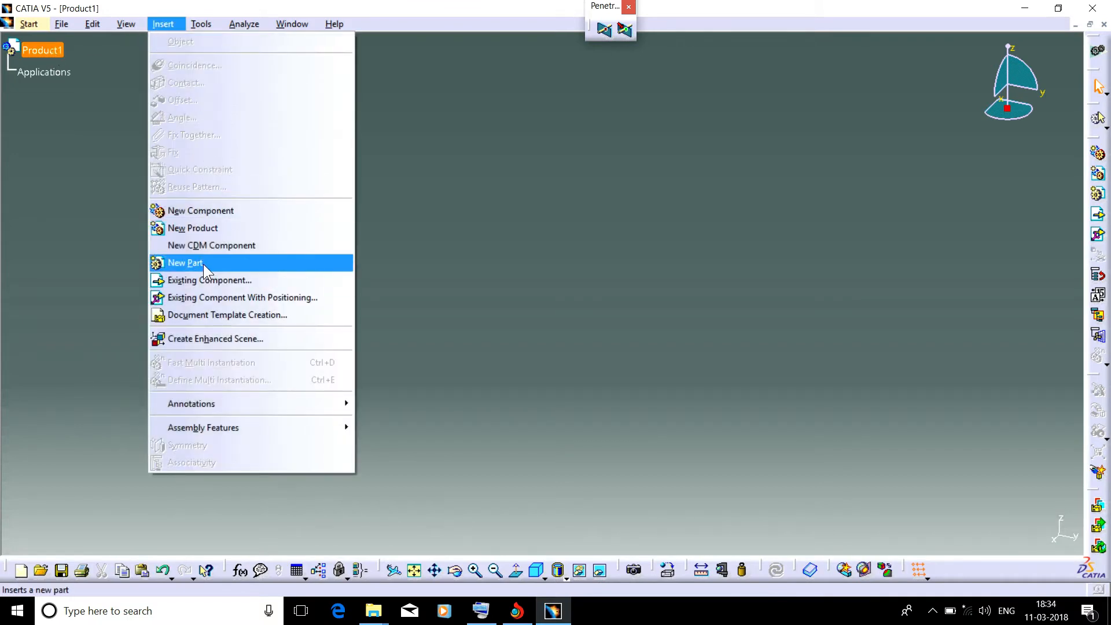
left_click(185, 263)
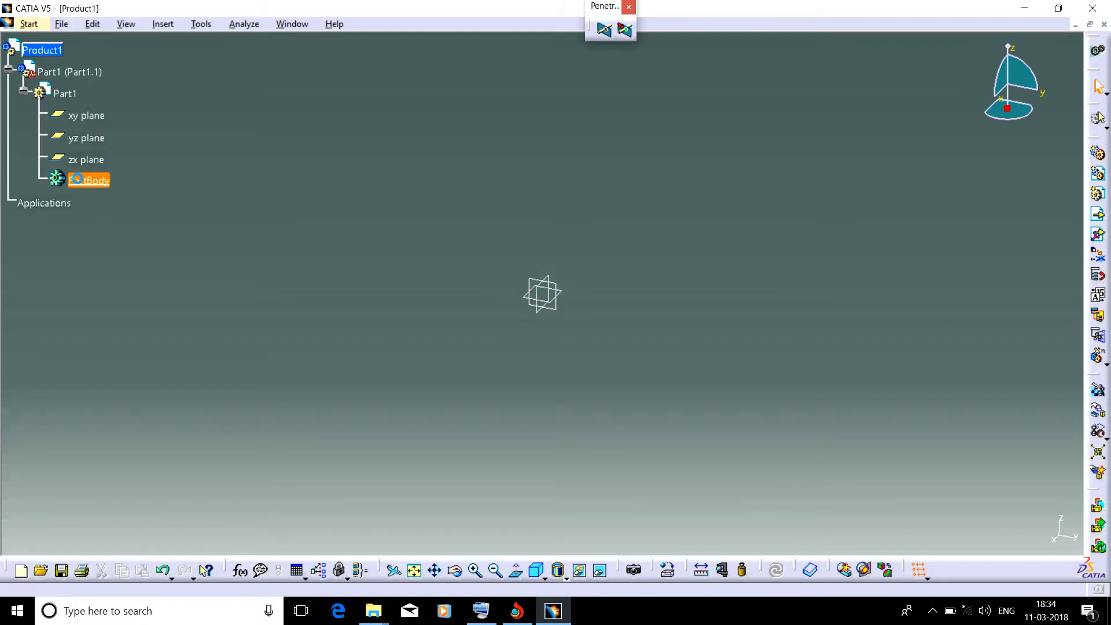
- Edit Part1 and sketch a two-corner rectangle of about 130 × 100 mm around the origin
double_click(88, 179)
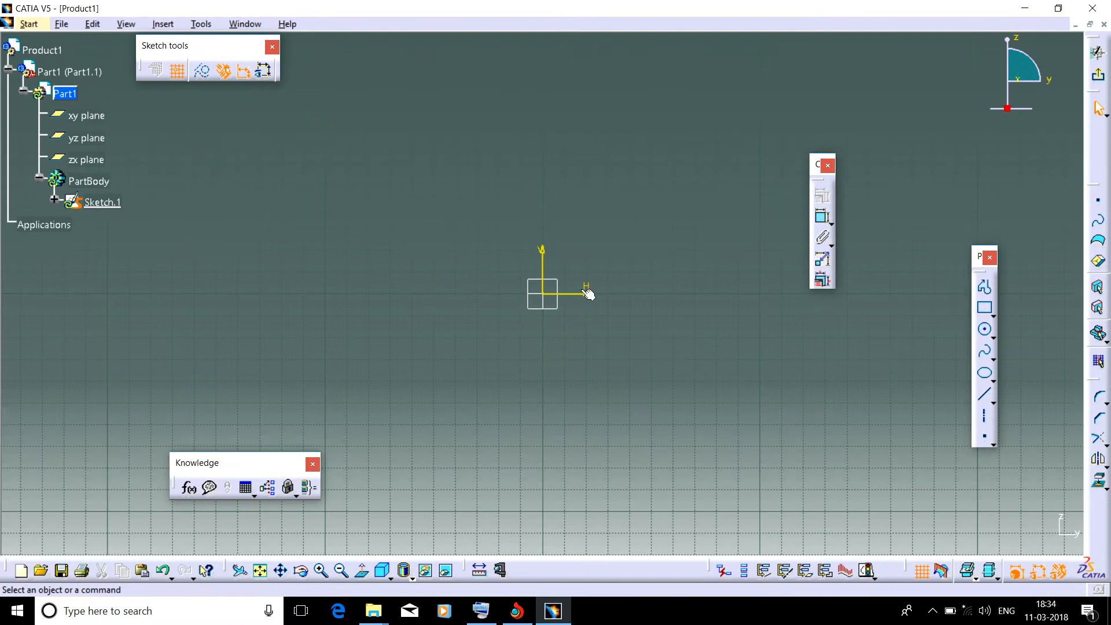
mouse_move(571, 243)
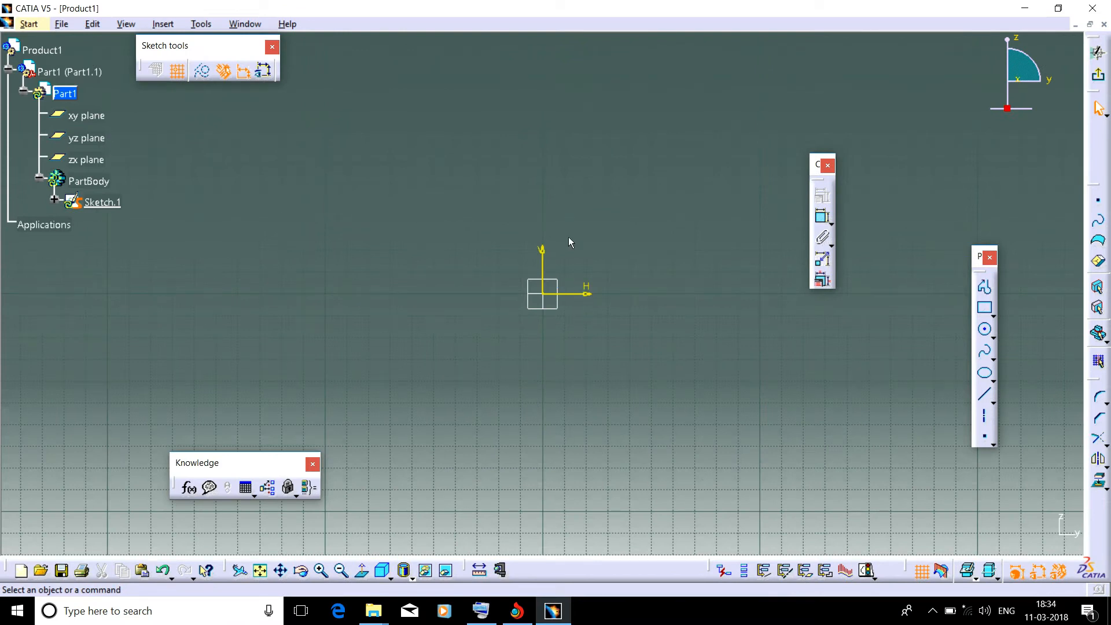
mouse_move(340, 255)
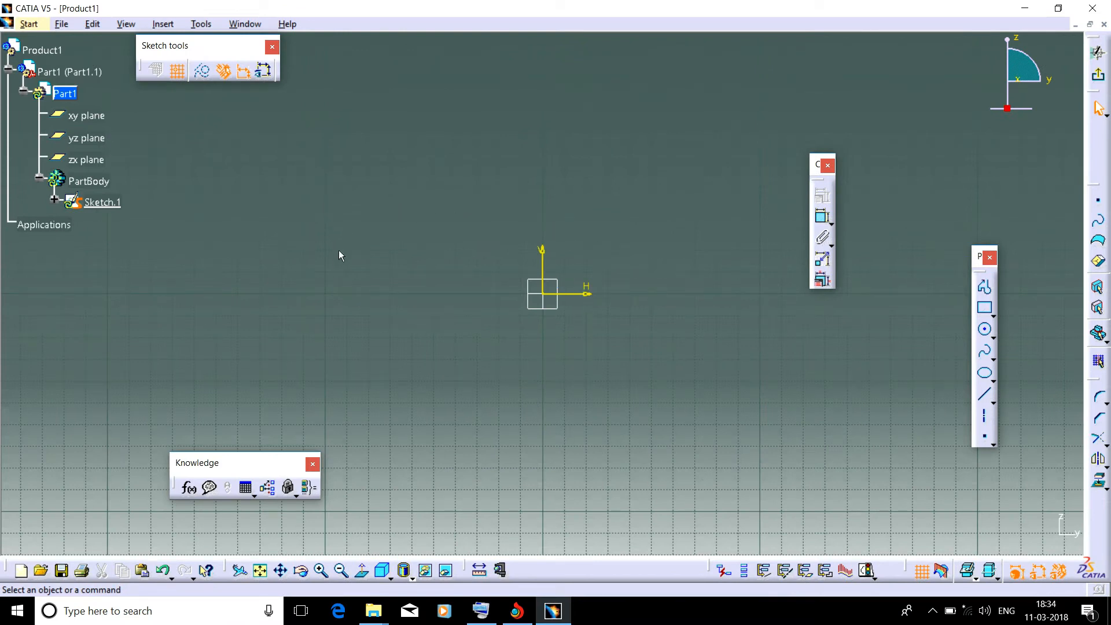
mouse_move(693, 242)
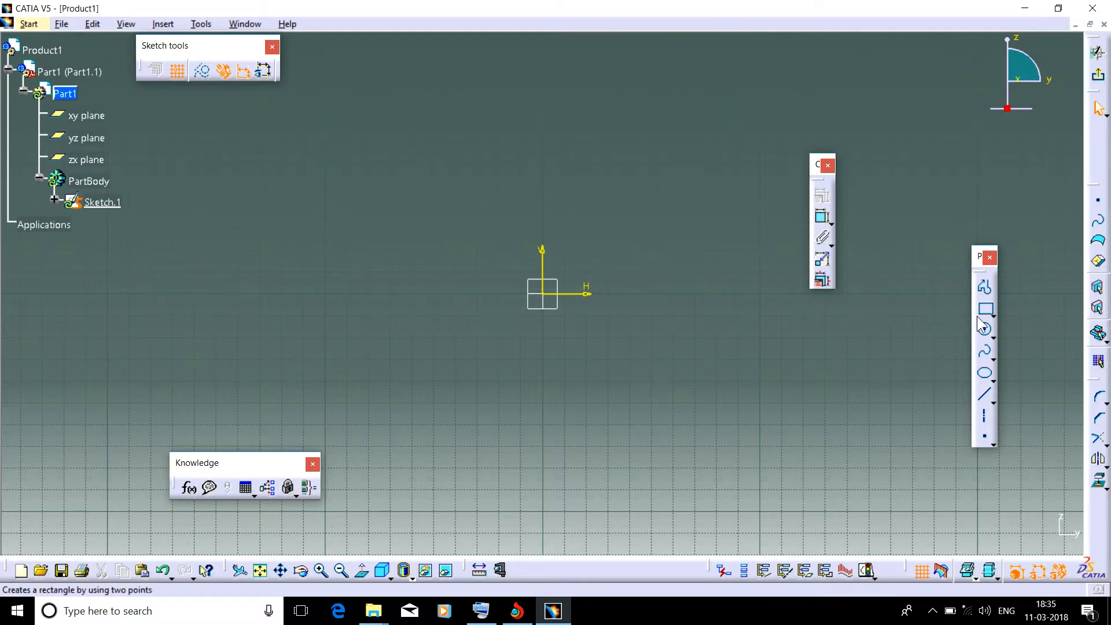
left_click(985, 308)
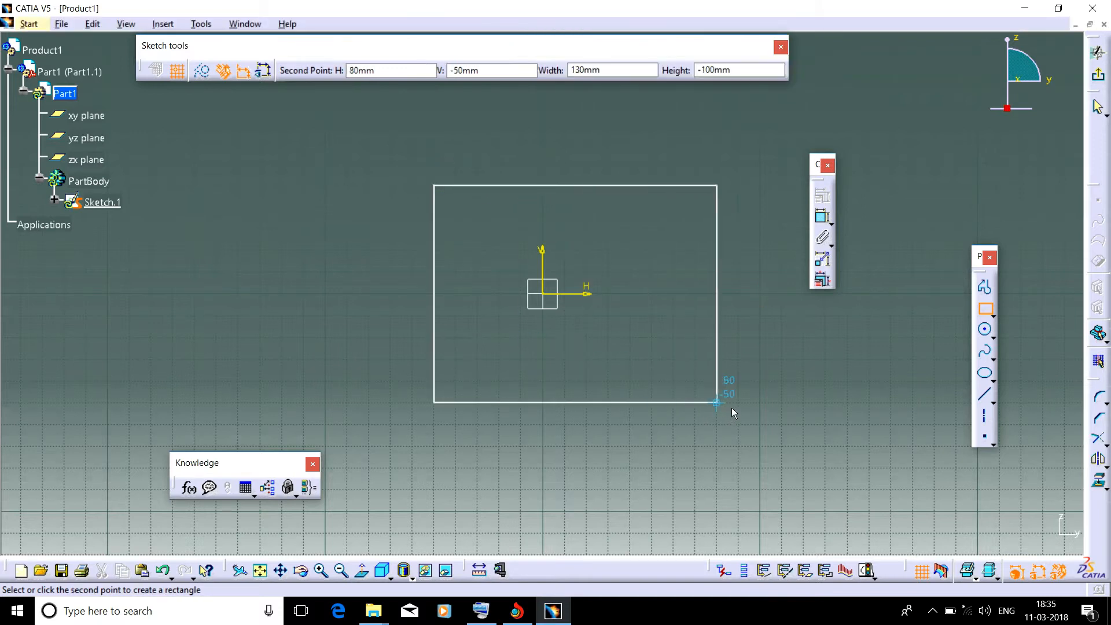
left_click(714, 402)
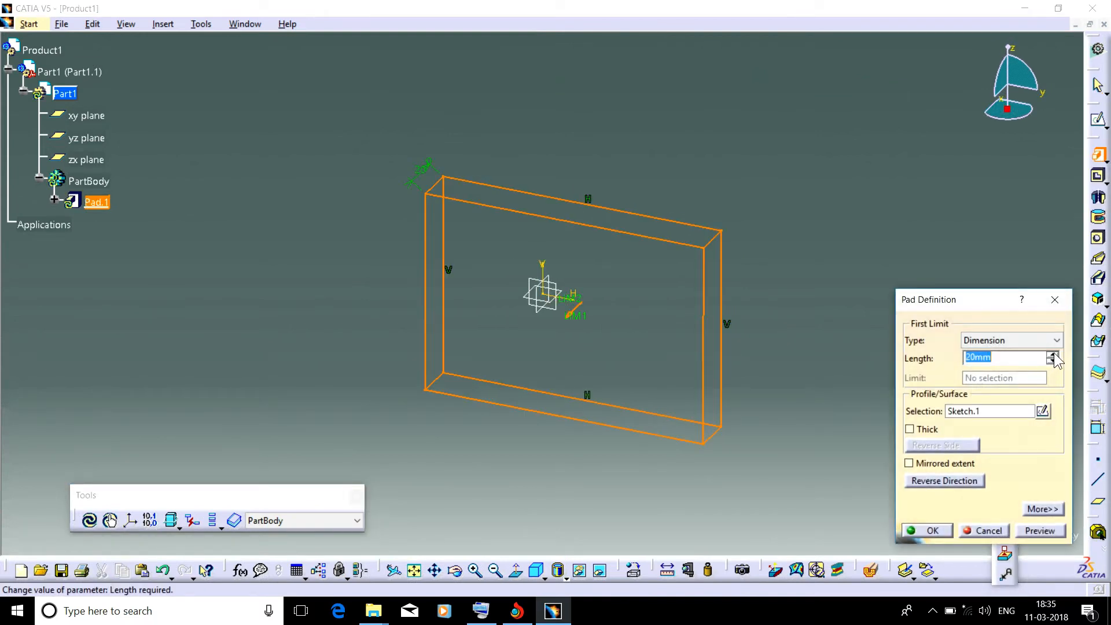
- Pad the rectangle sketch into a solid block, Pad.1, 21 mm thick
left_click(1053, 354)
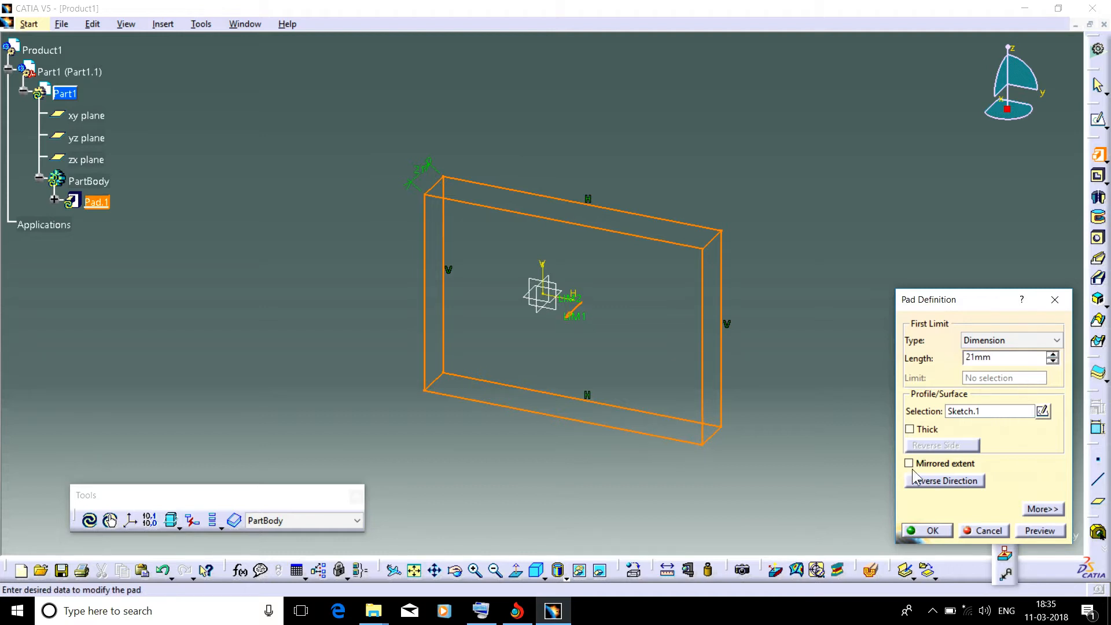
left_click(910, 463)
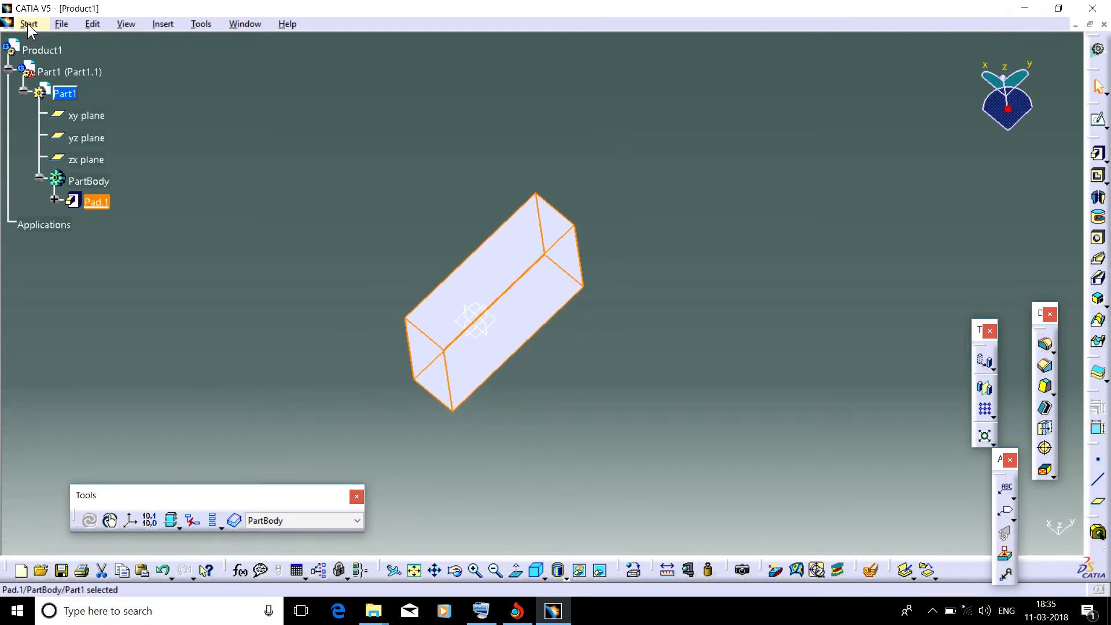
- Switch to the Wireframe and Surface Design workbench
left_click(29, 23)
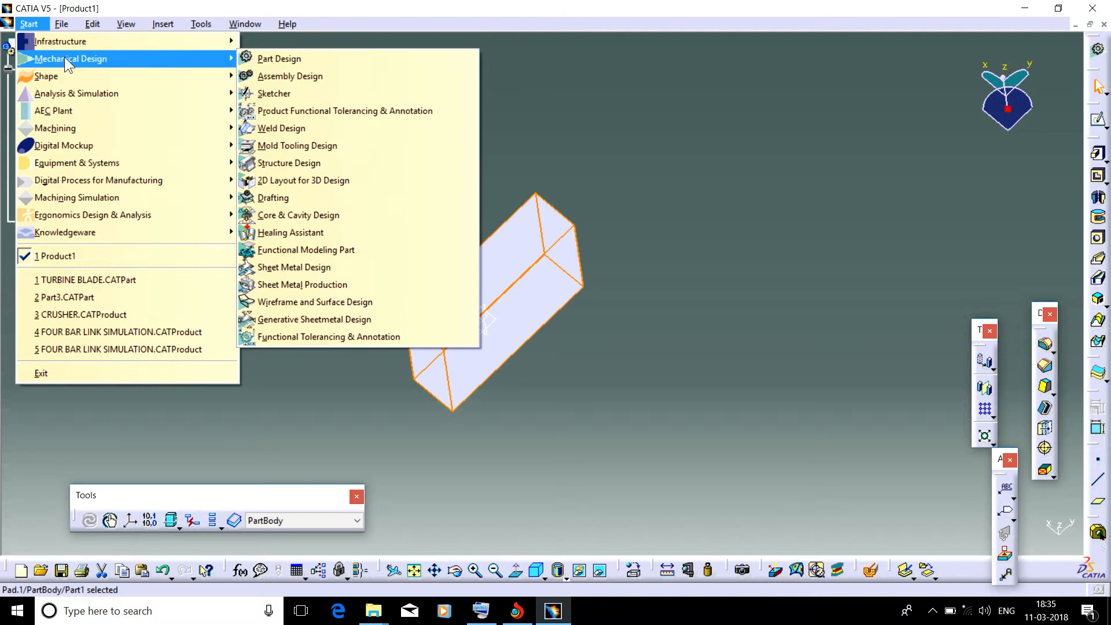
mouse_move(315, 302)
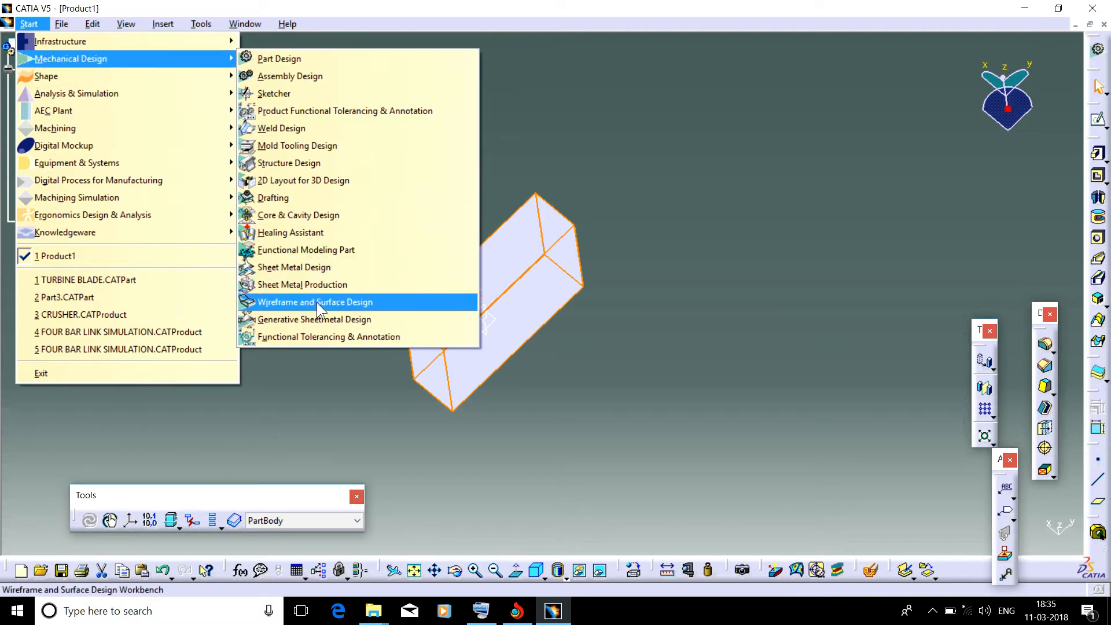
mouse_move(347, 305)
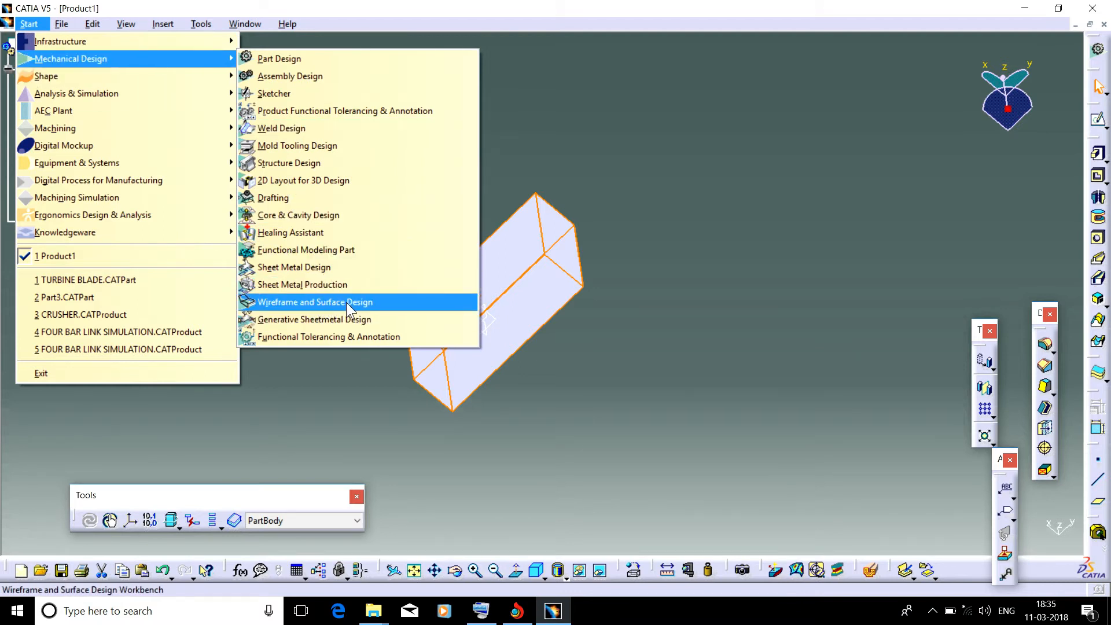
left_click(315, 302)
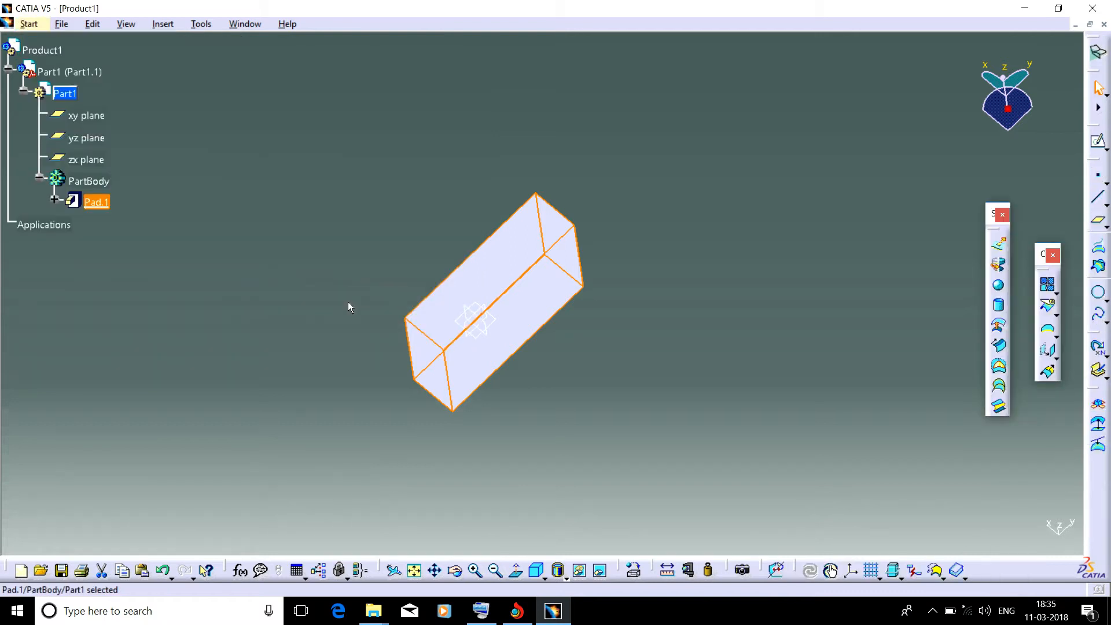
mouse_move(64, 72)
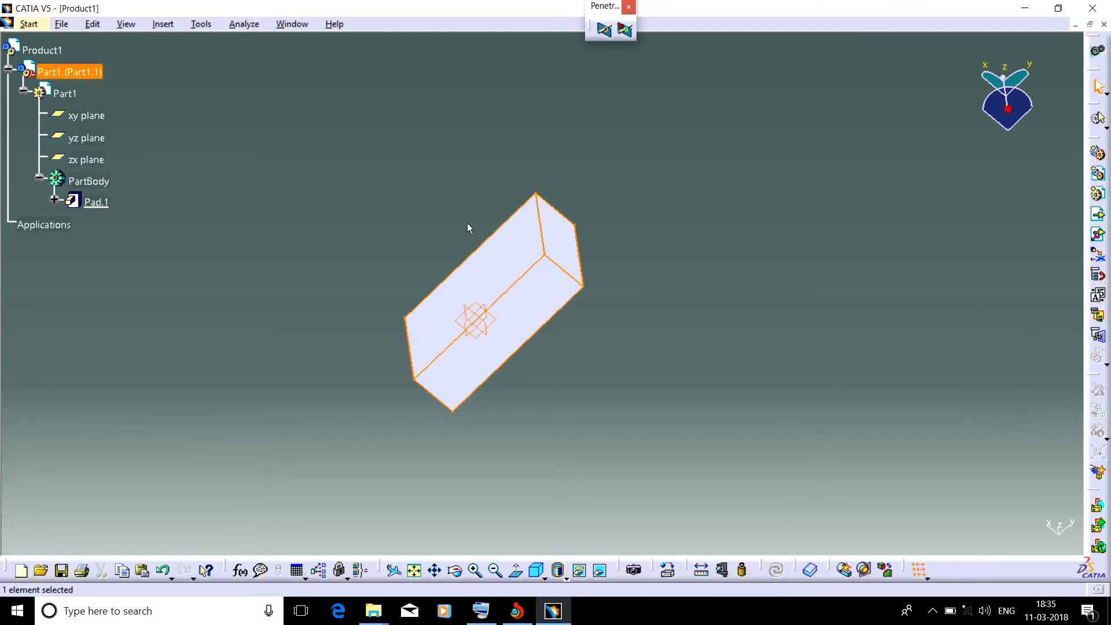
mouse_move(300, 37)
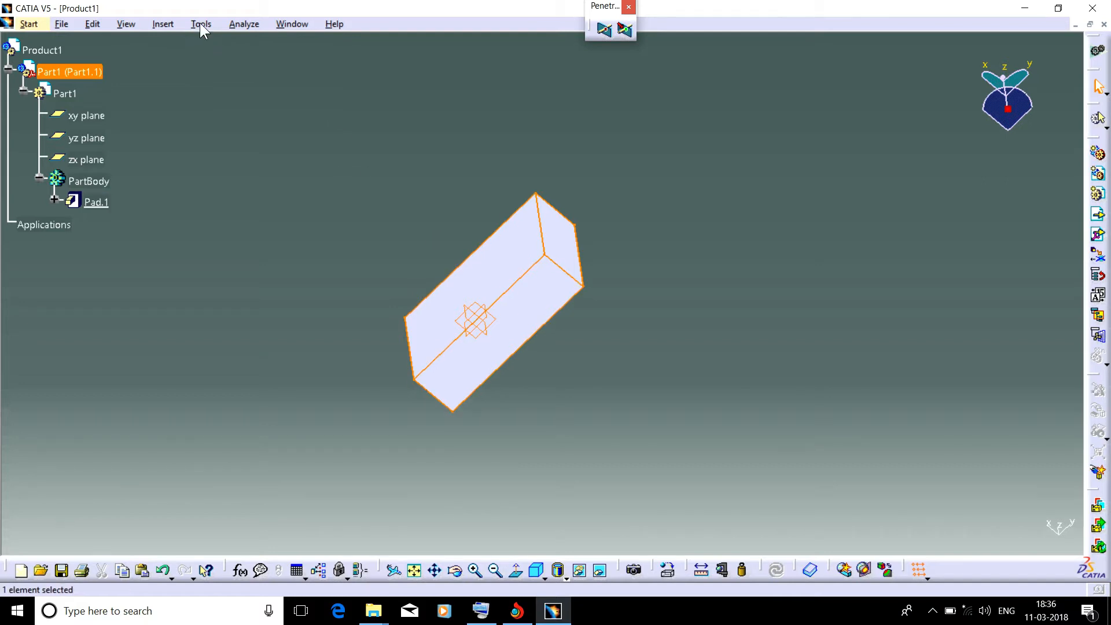
- Bring up the Customize dialog from the Tools menu
left_click(202, 23)
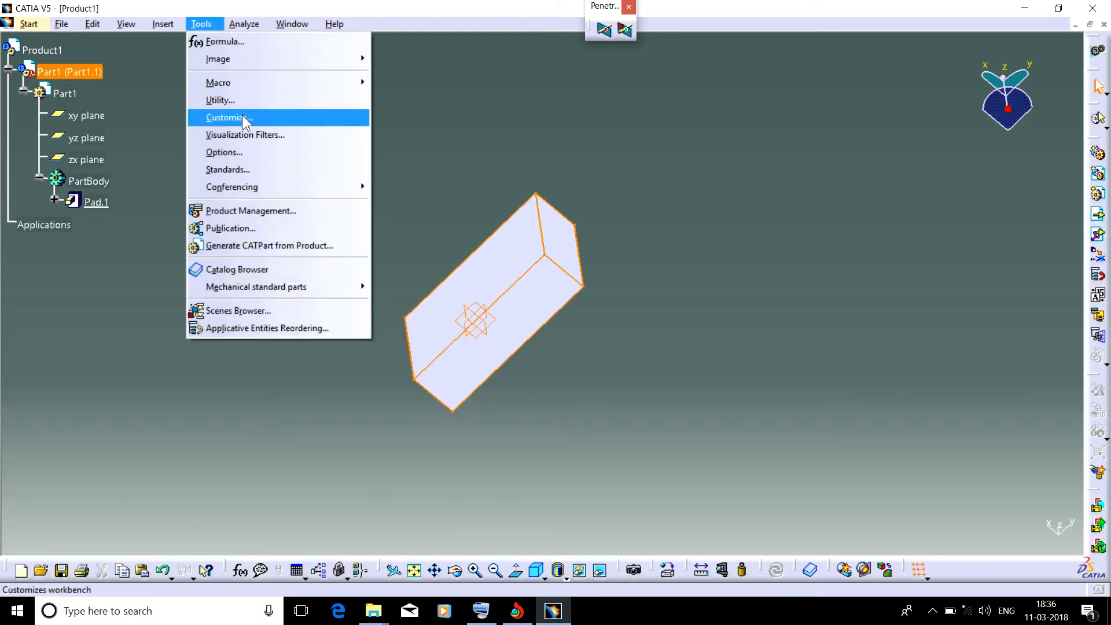
left_click(227, 117)
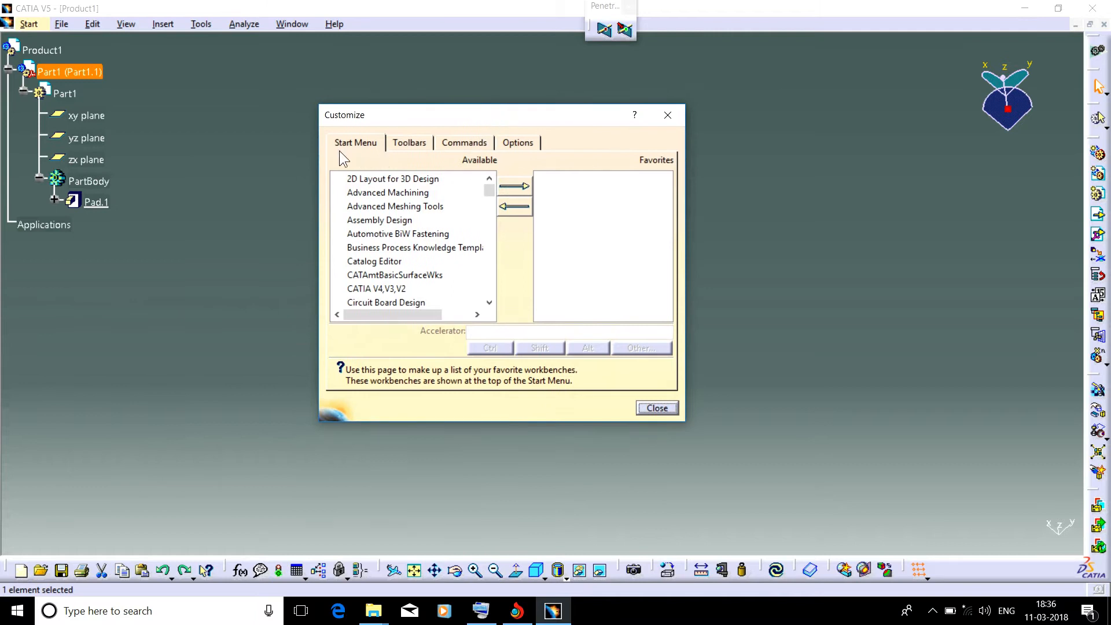
mouse_move(339, 212)
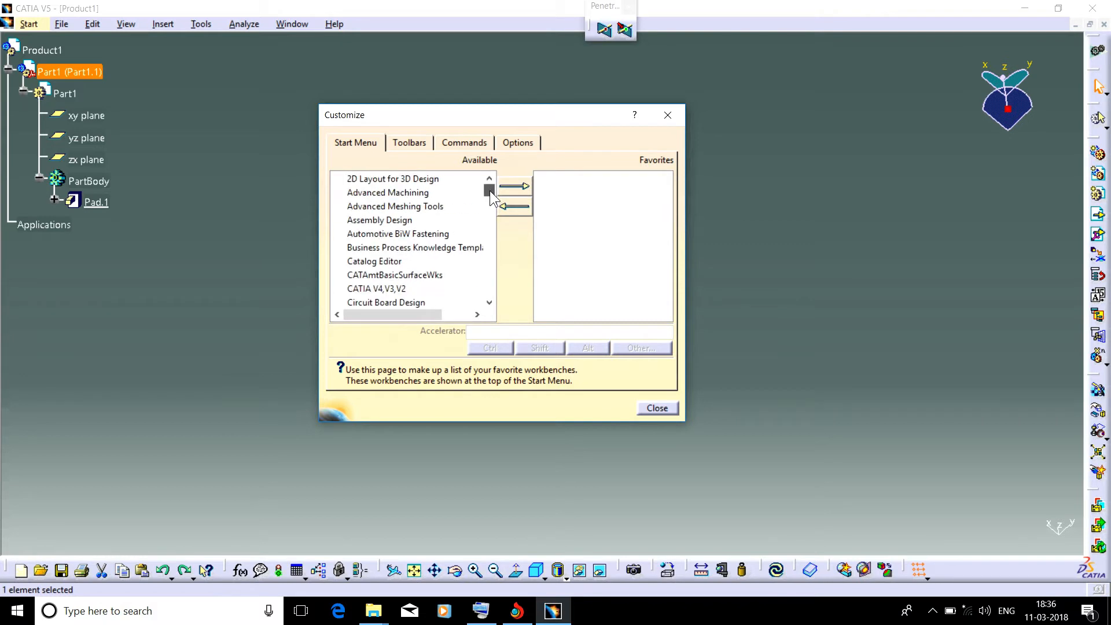
- Add Assembly Design and Part Design to the favourite workbenches
left_click(380, 220)
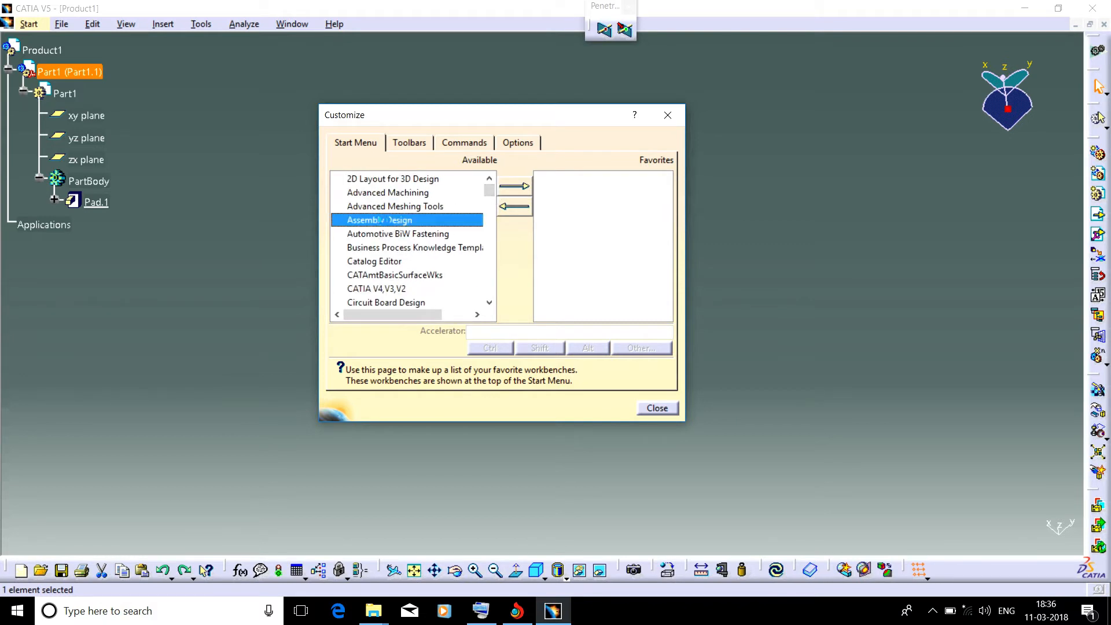
mouse_move(461, 210)
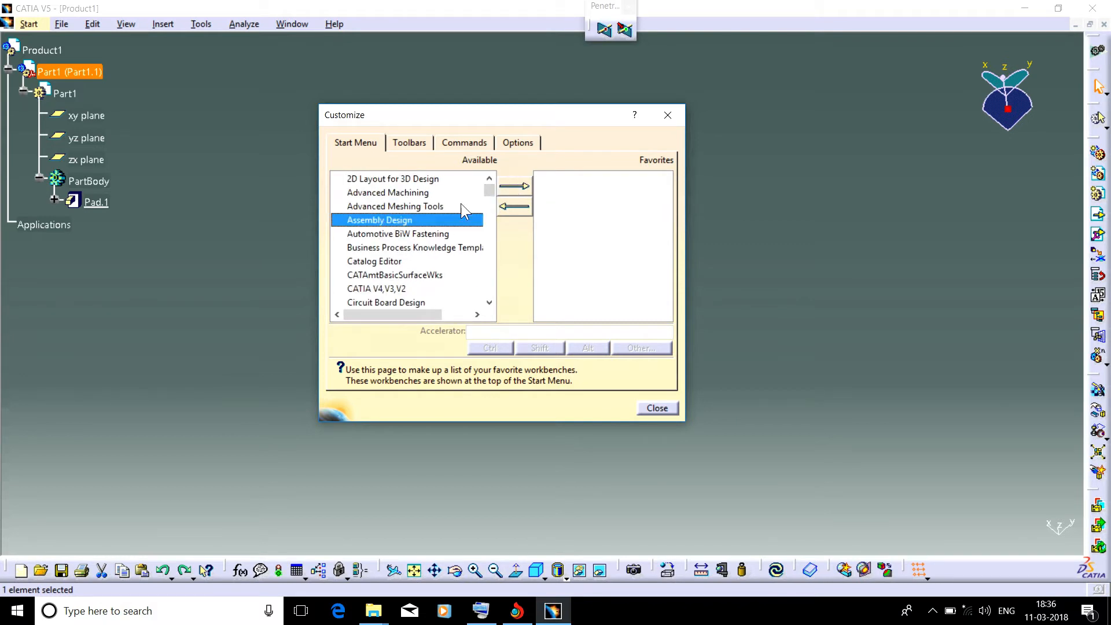
mouse_move(516, 195)
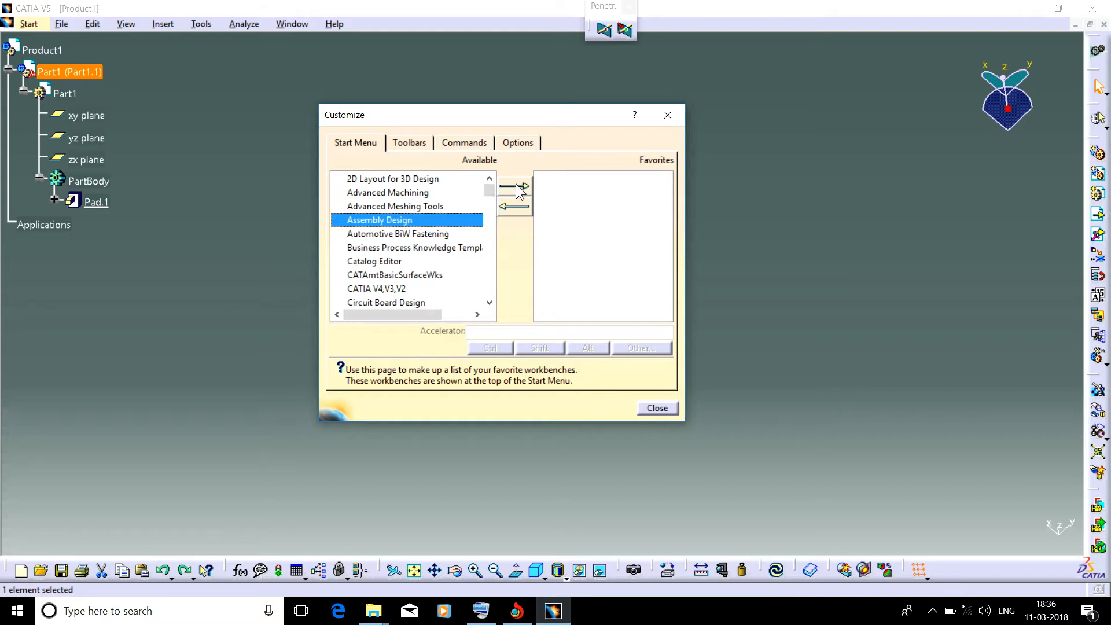
left_click(514, 187)
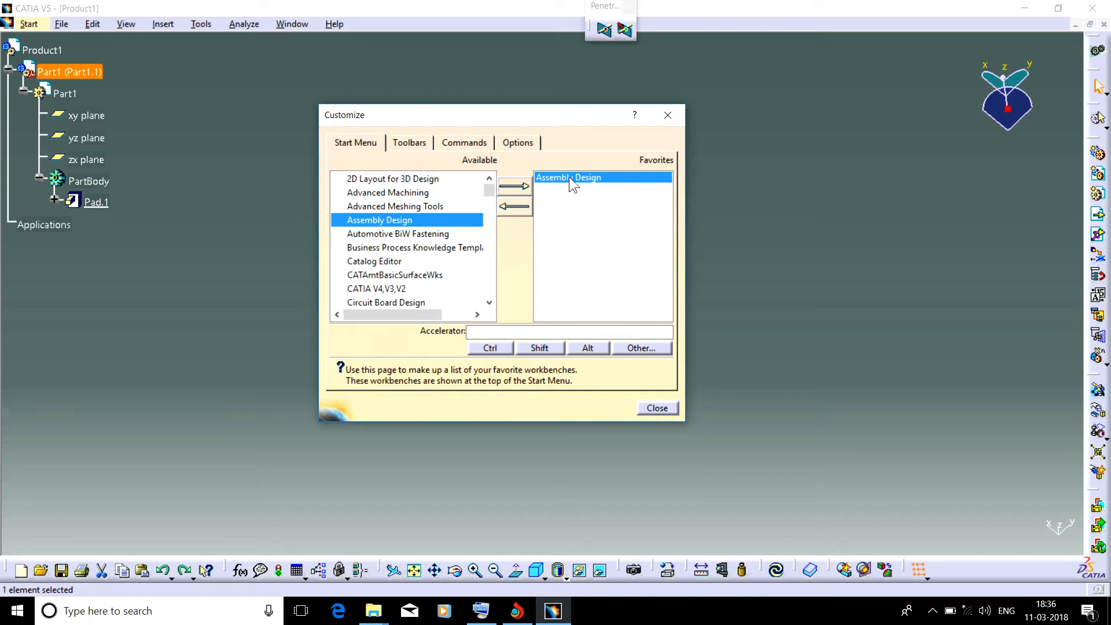
mouse_move(474, 275)
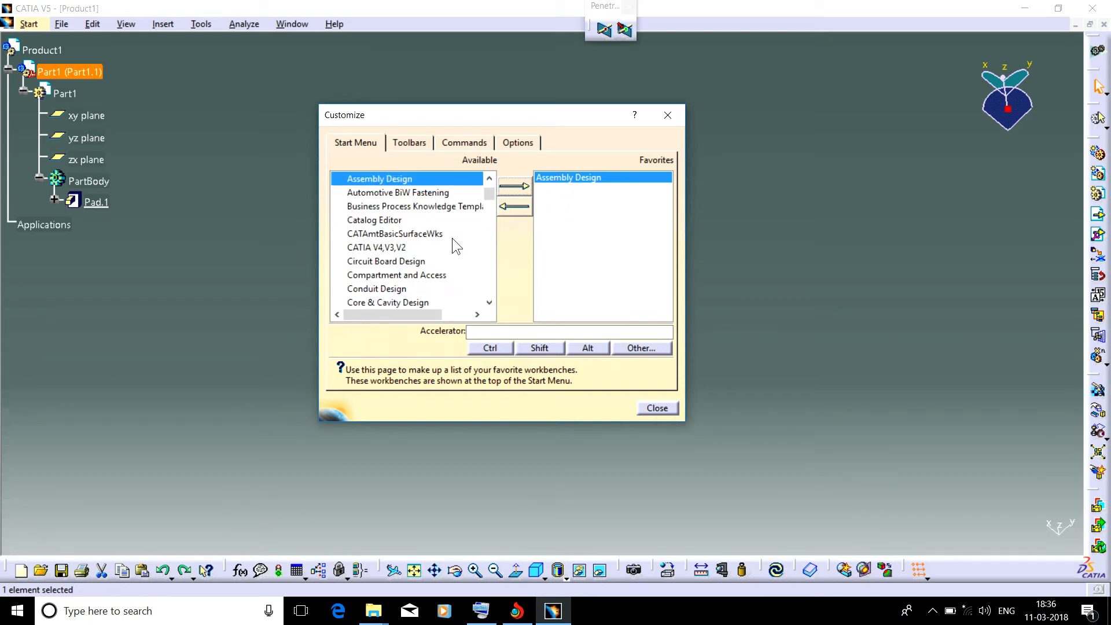
scroll("down", 3)
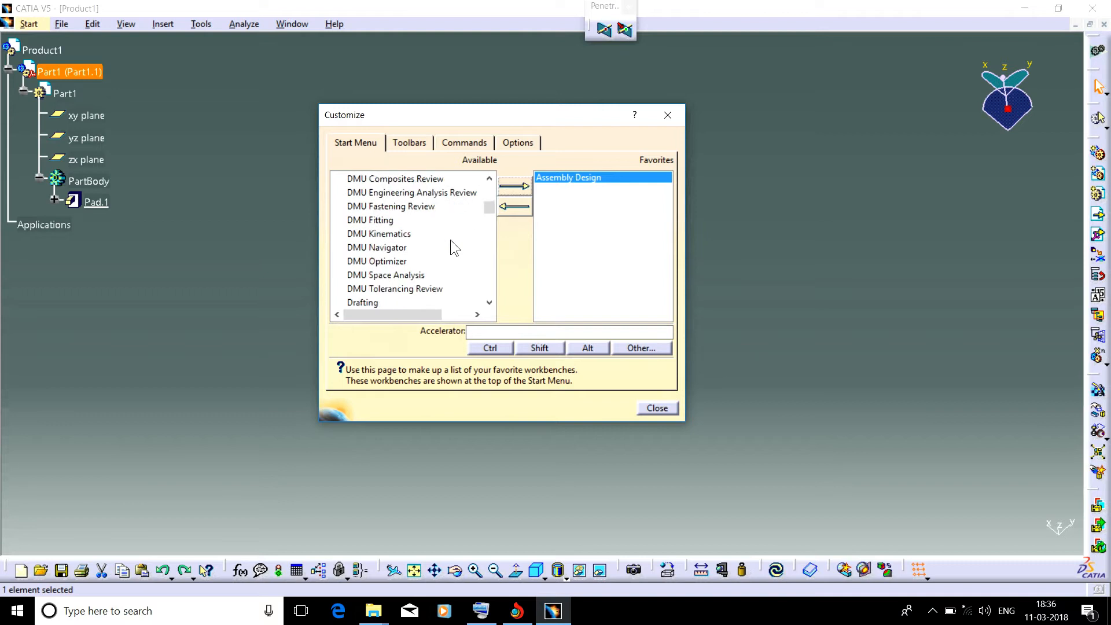
scroll("down", 3)
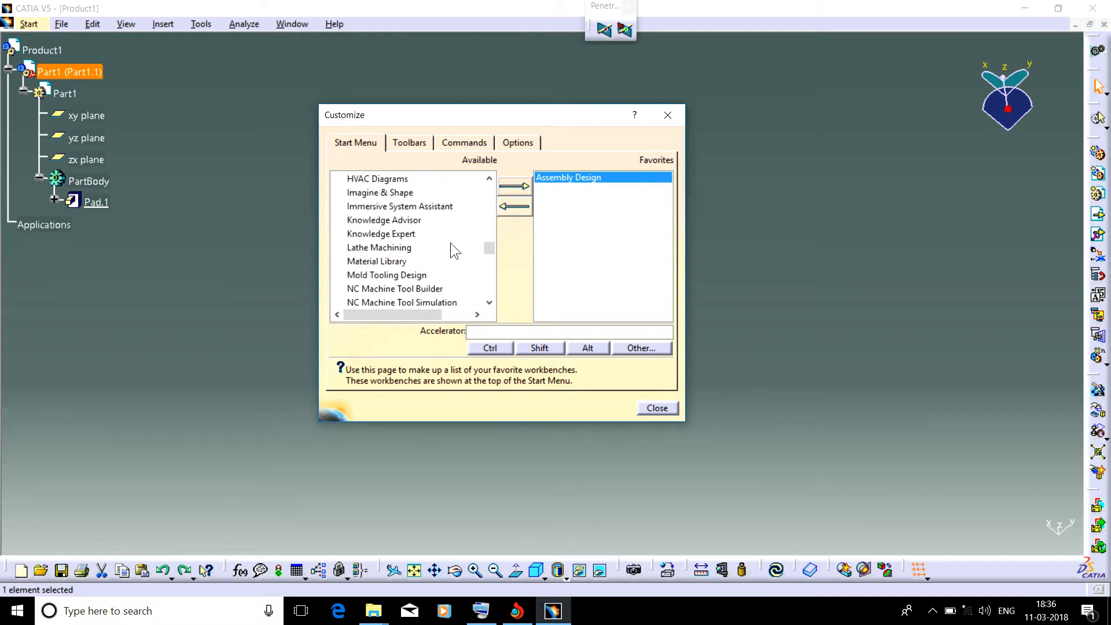
scroll("down", 3)
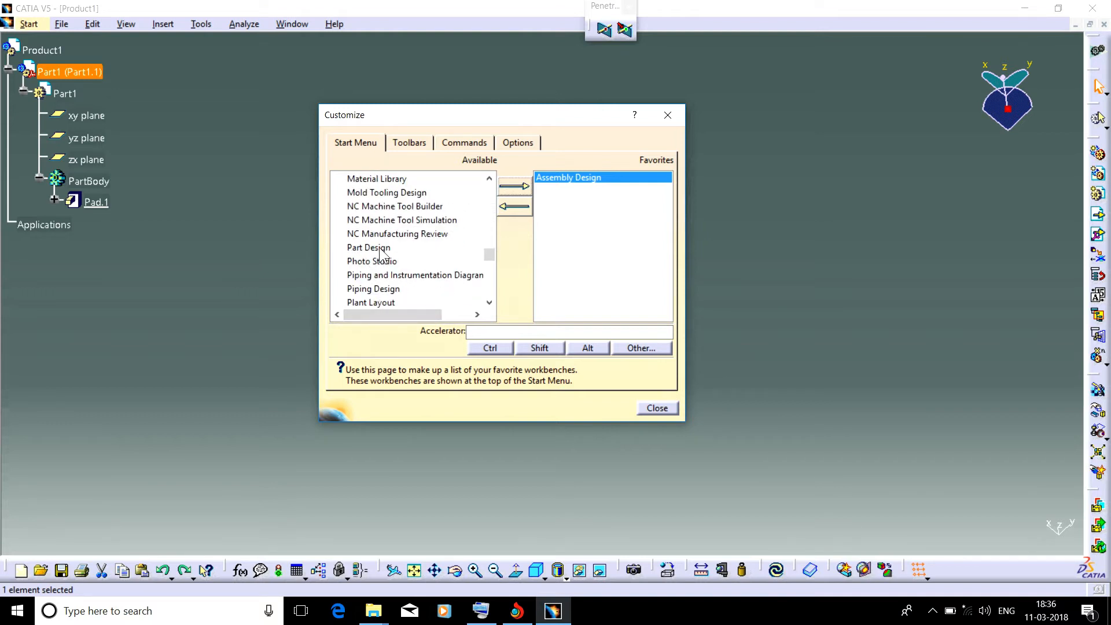
left_click(514, 186)
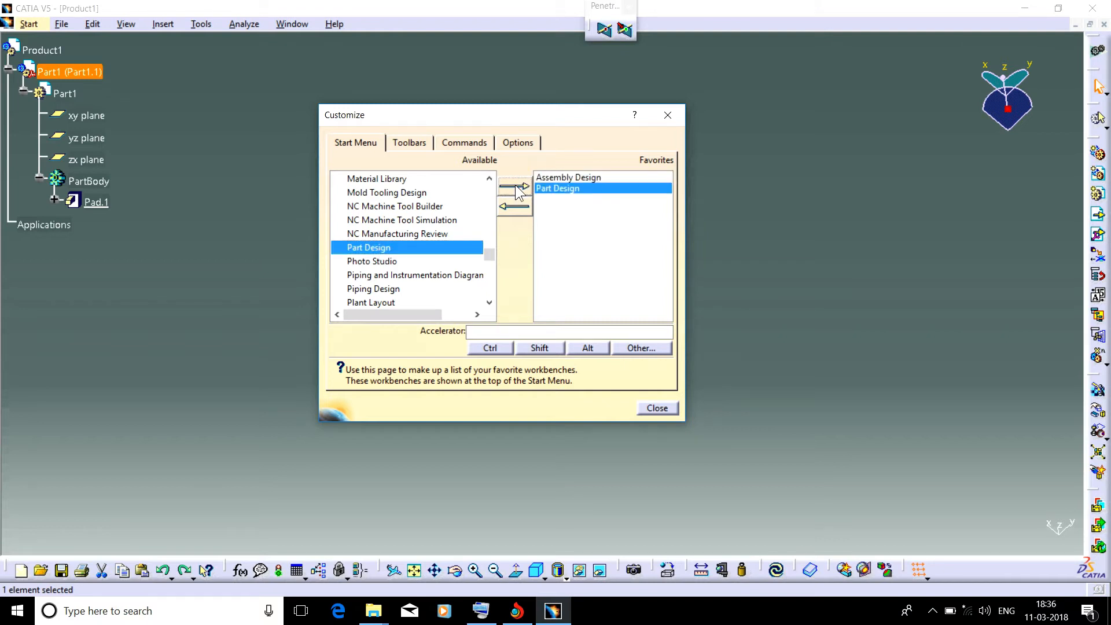
scroll("down", 3)
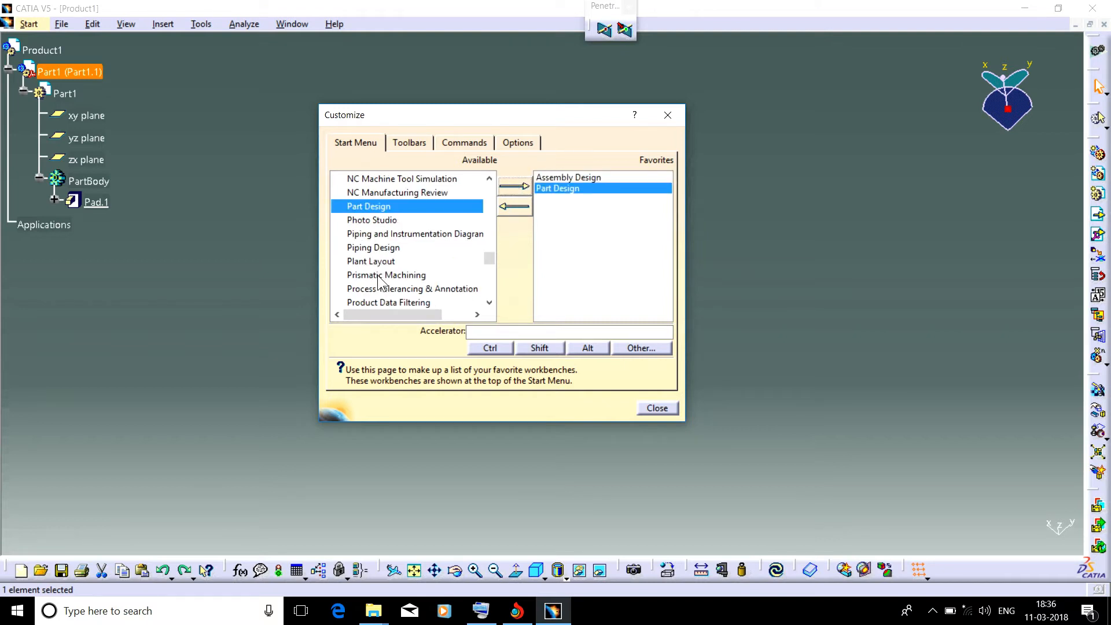
scroll("up", 3)
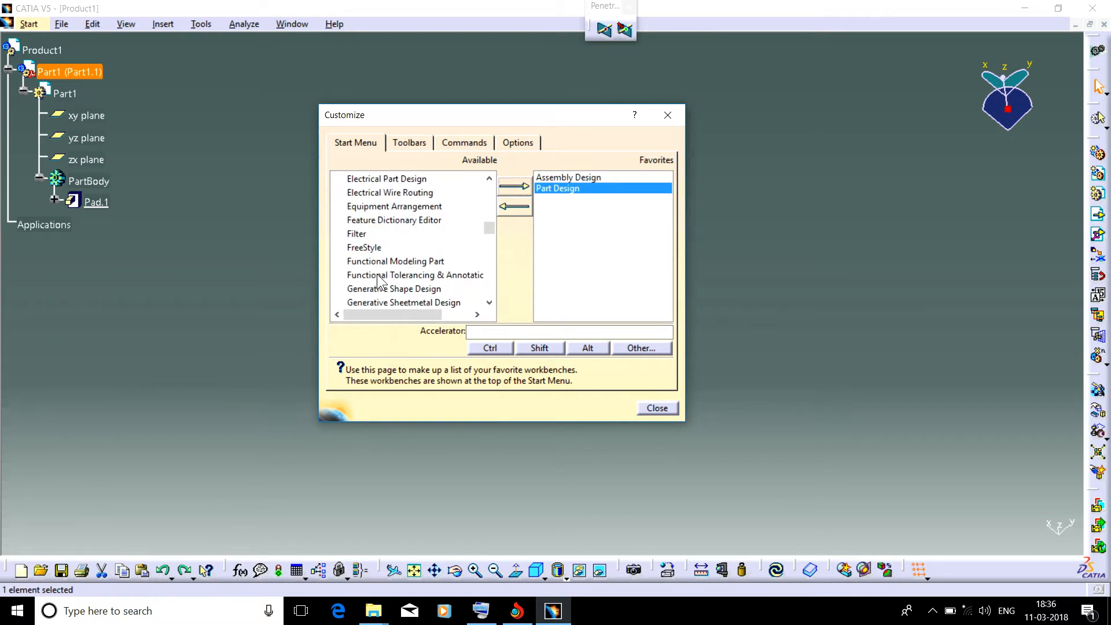
- Add Generative Shape Design and Wireframe and Surface Design to the favourites and close Customize
left_click(394, 248)
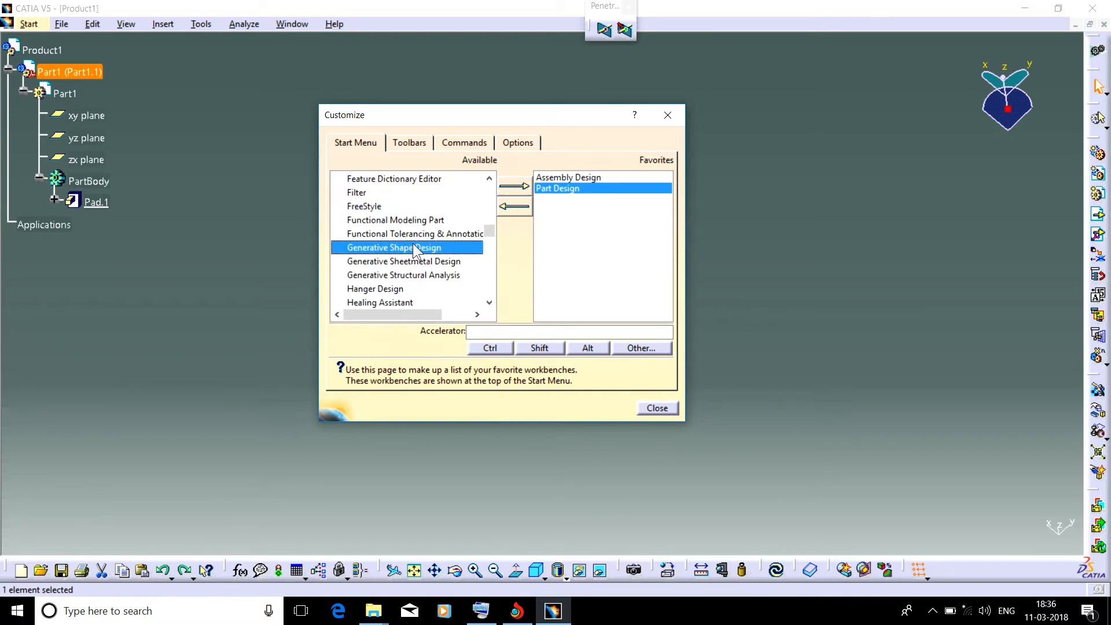
left_click(516, 187)
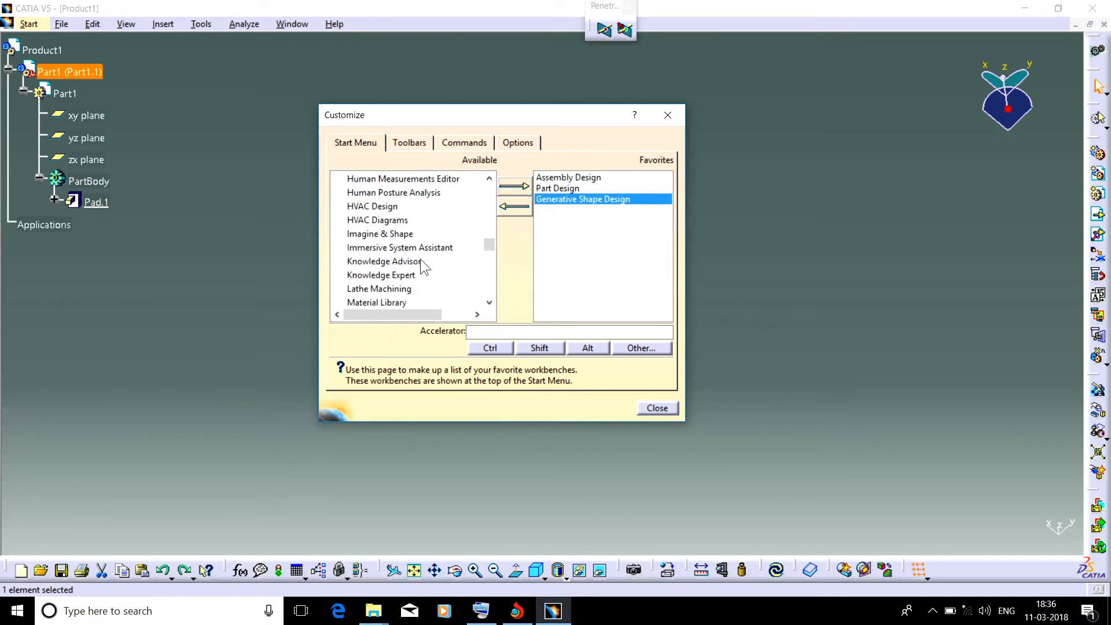
scroll("down", 3)
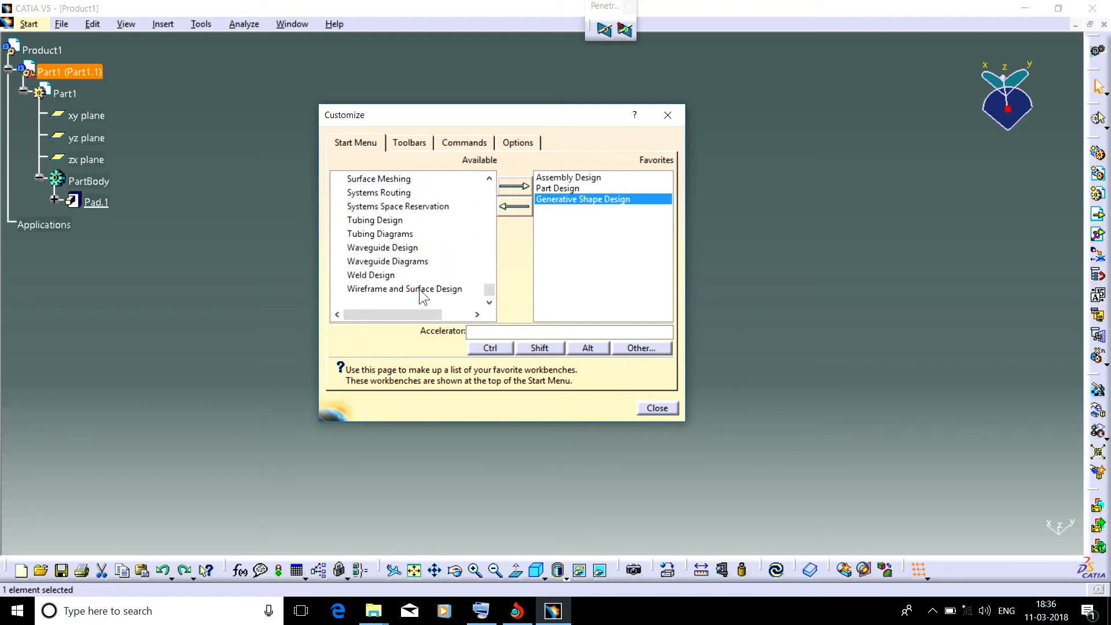
left_click(514, 186)
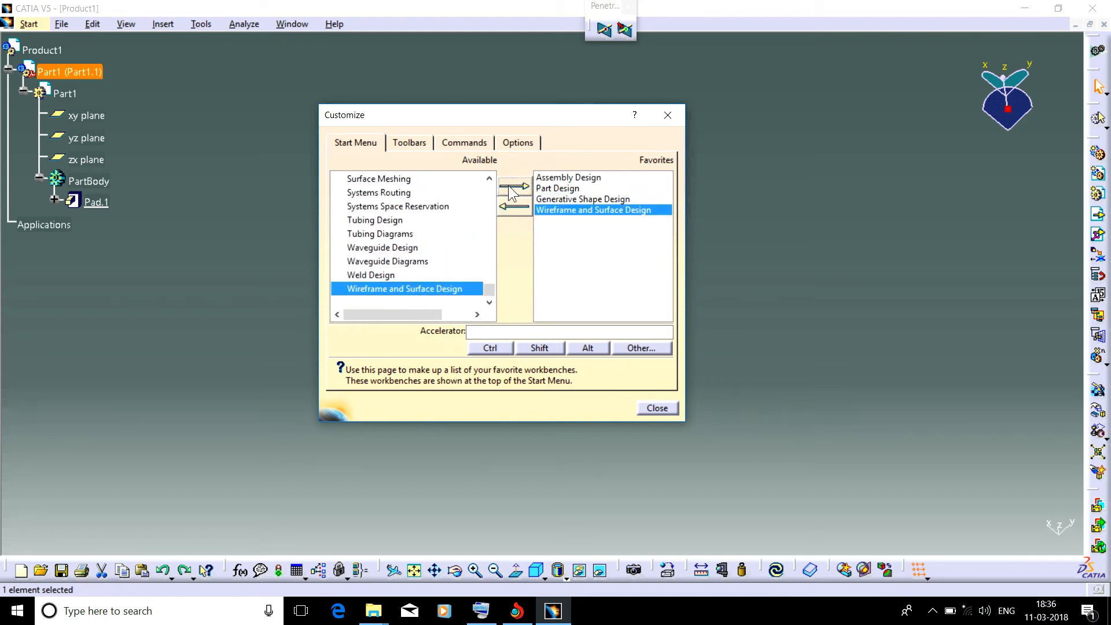
mouse_move(557, 194)
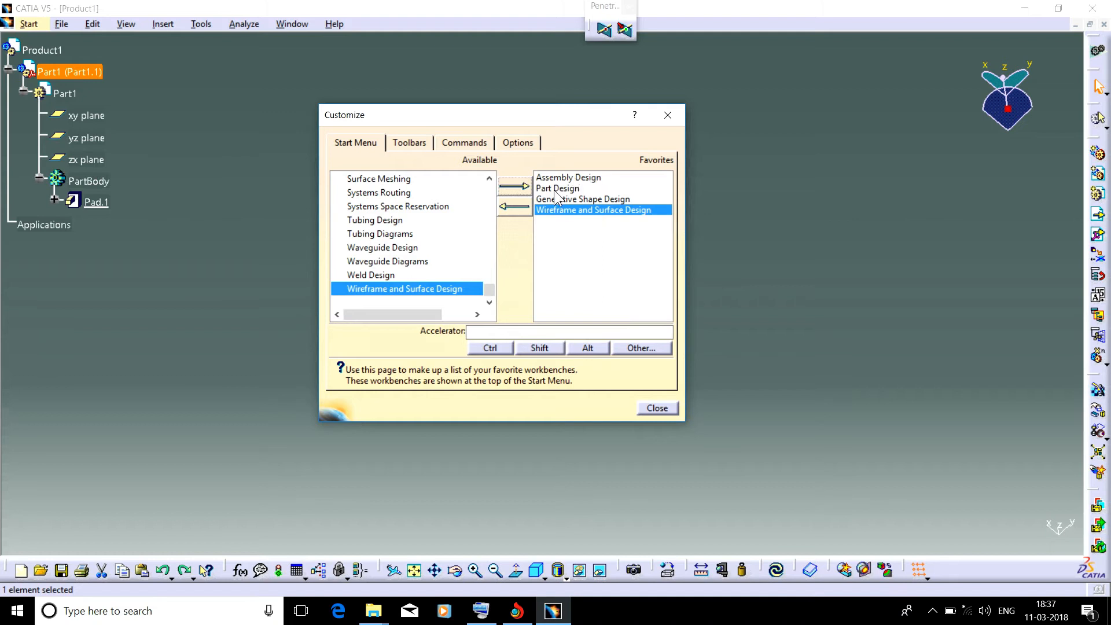
mouse_move(574, 226)
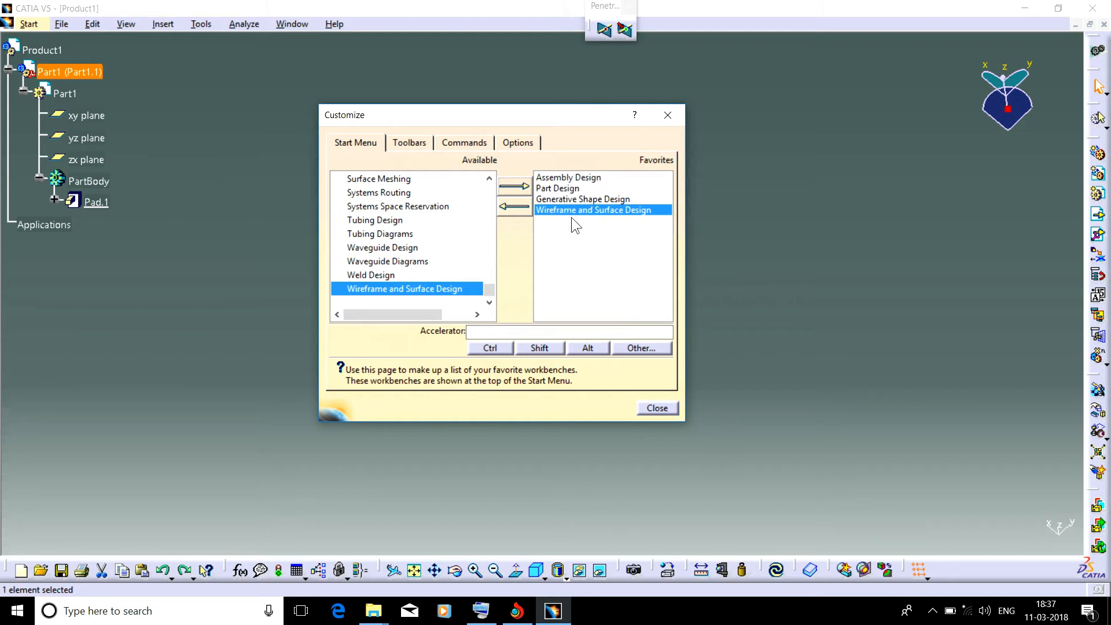
mouse_move(598, 181)
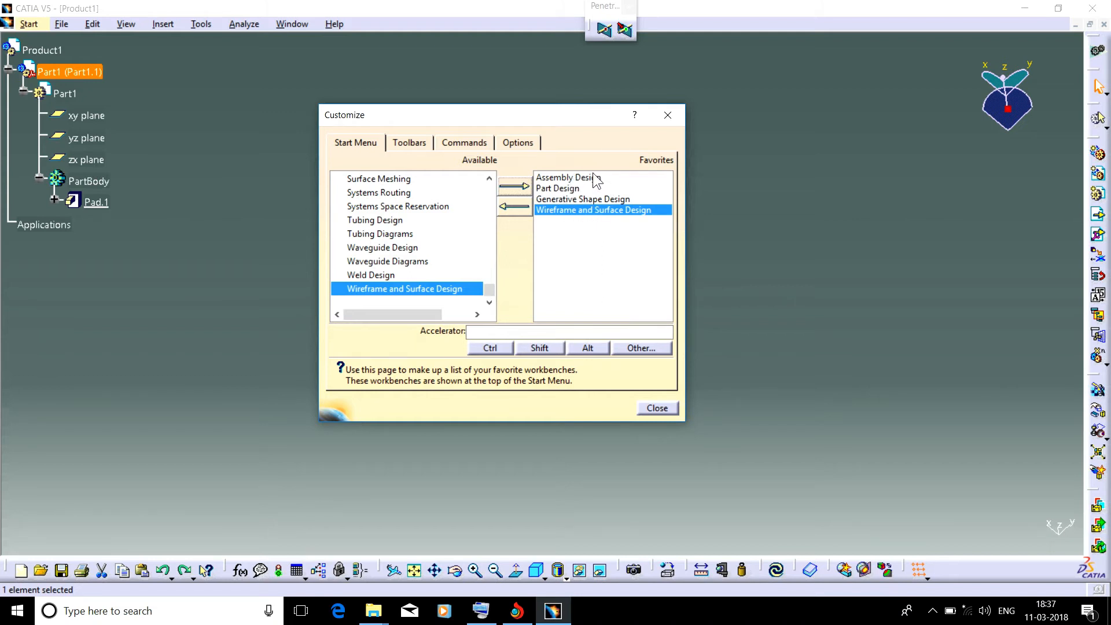
mouse_move(393, 211)
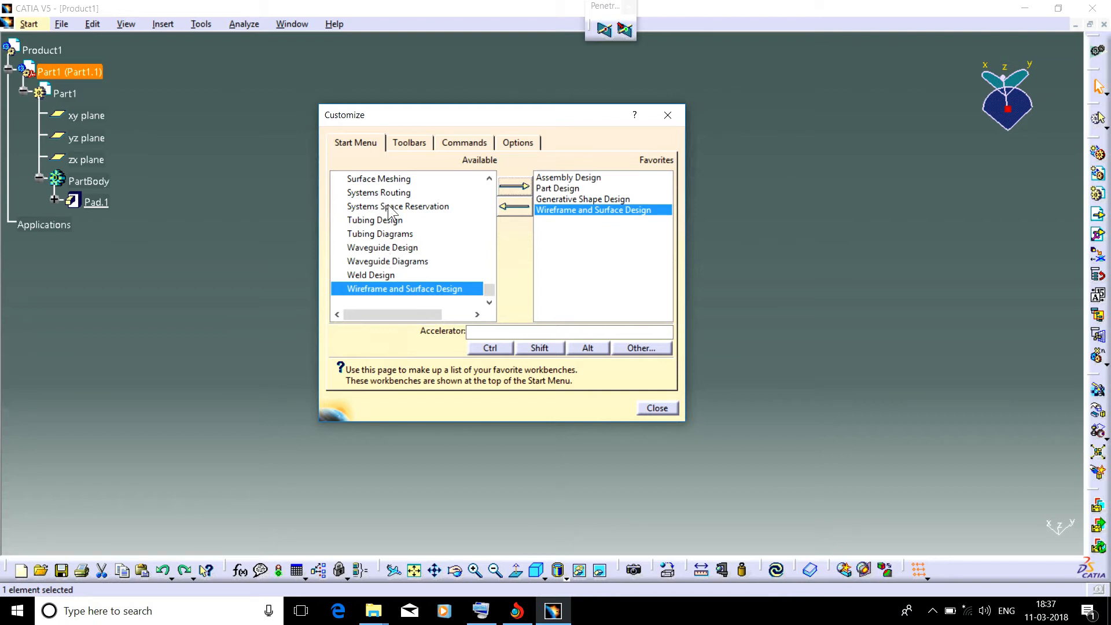
mouse_move(410, 208)
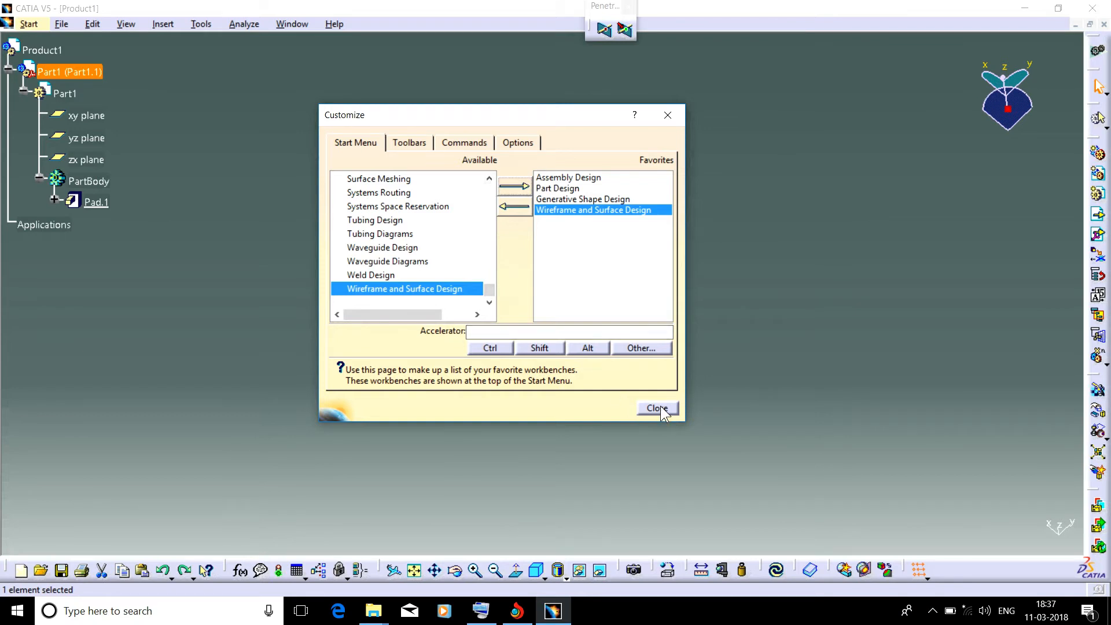
left_click(656, 408)
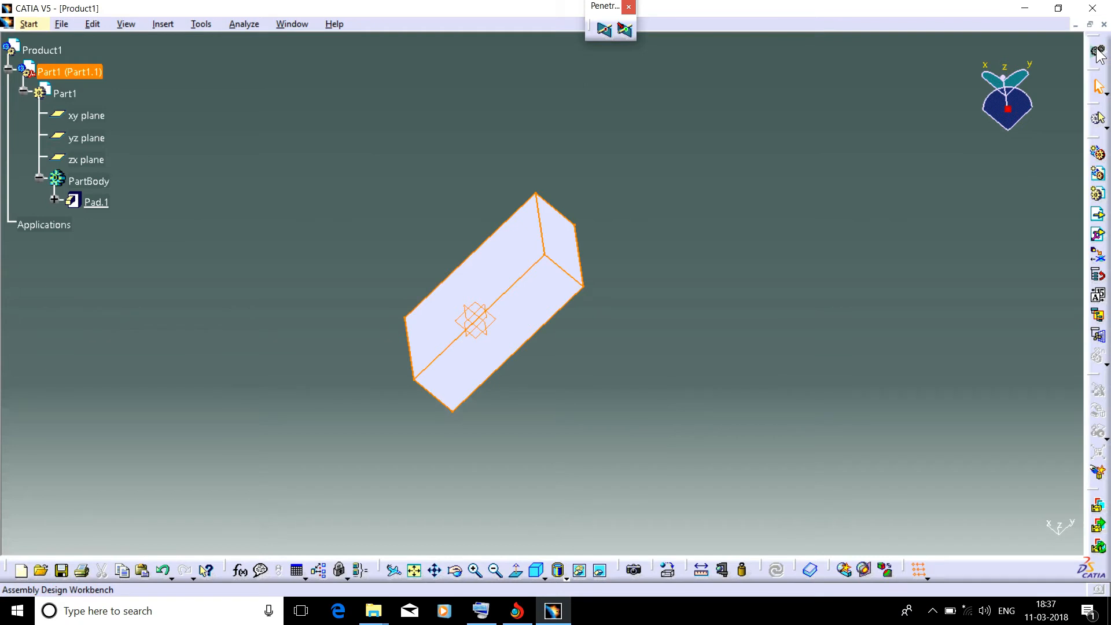
mouse_move(1101, 58)
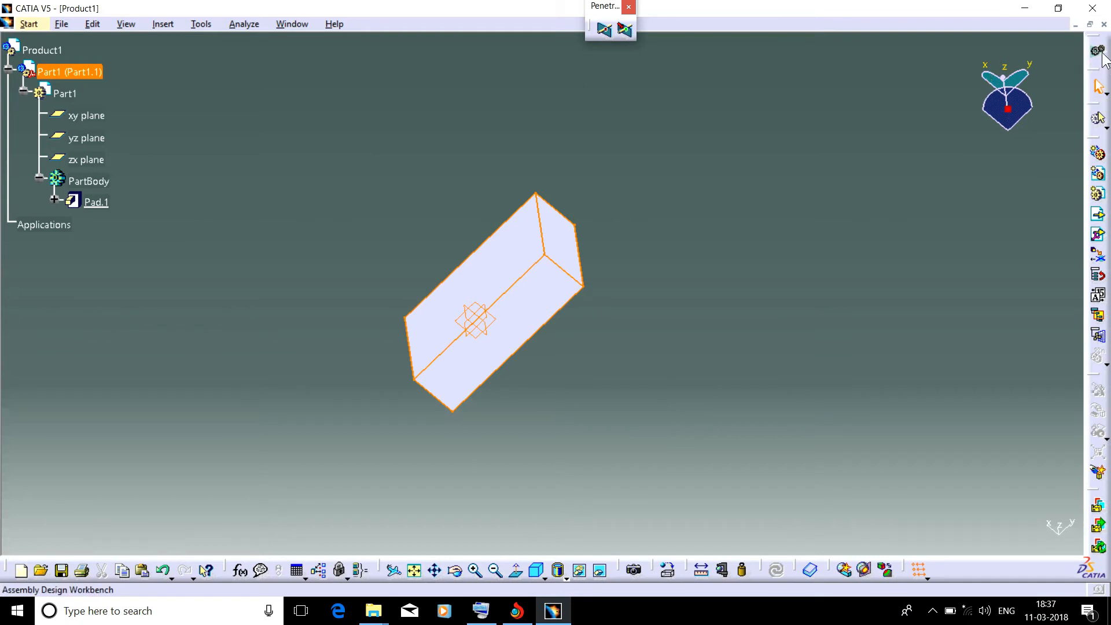
mouse_move(1099, 51)
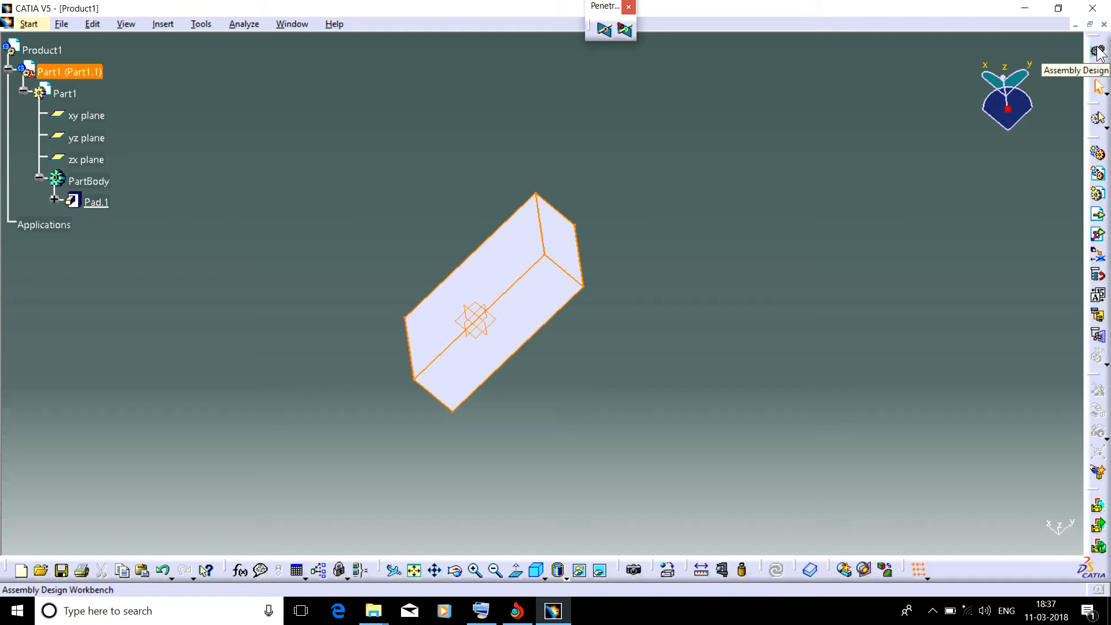
- Use the Welcome window's favourites to reach Part Design and dismiss the New Part prompt
left_click(1099, 52)
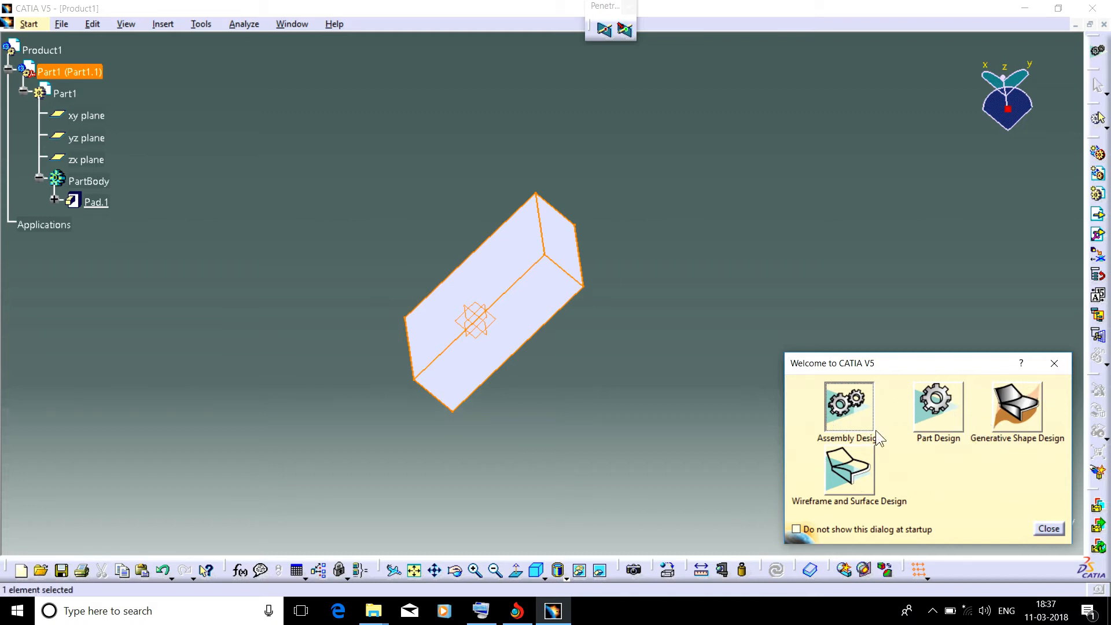
left_click(936, 402)
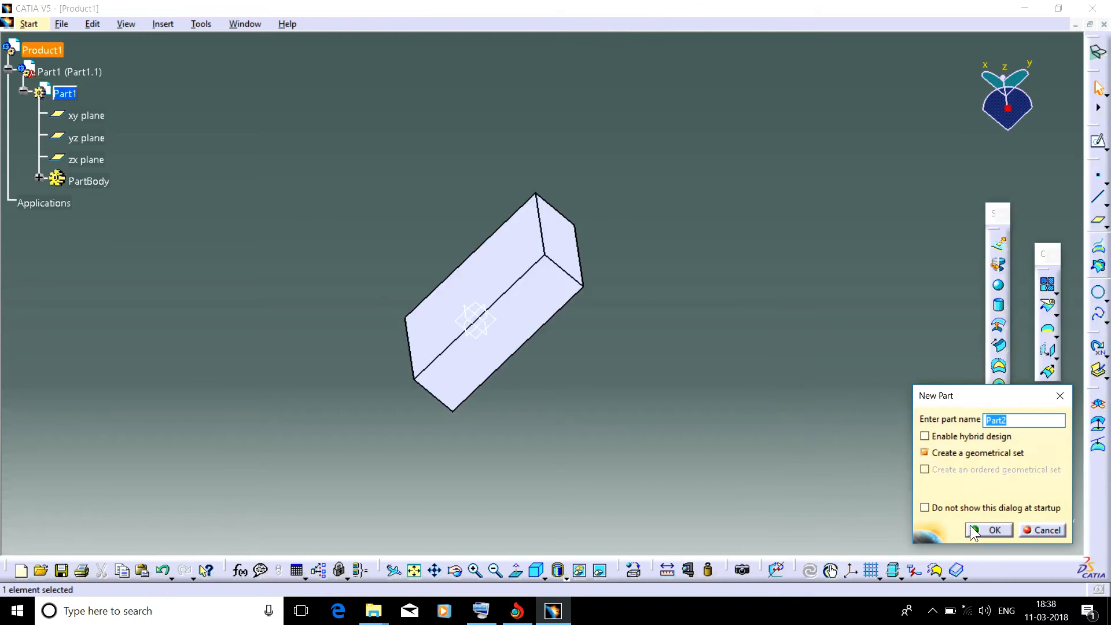
left_click(925, 453)
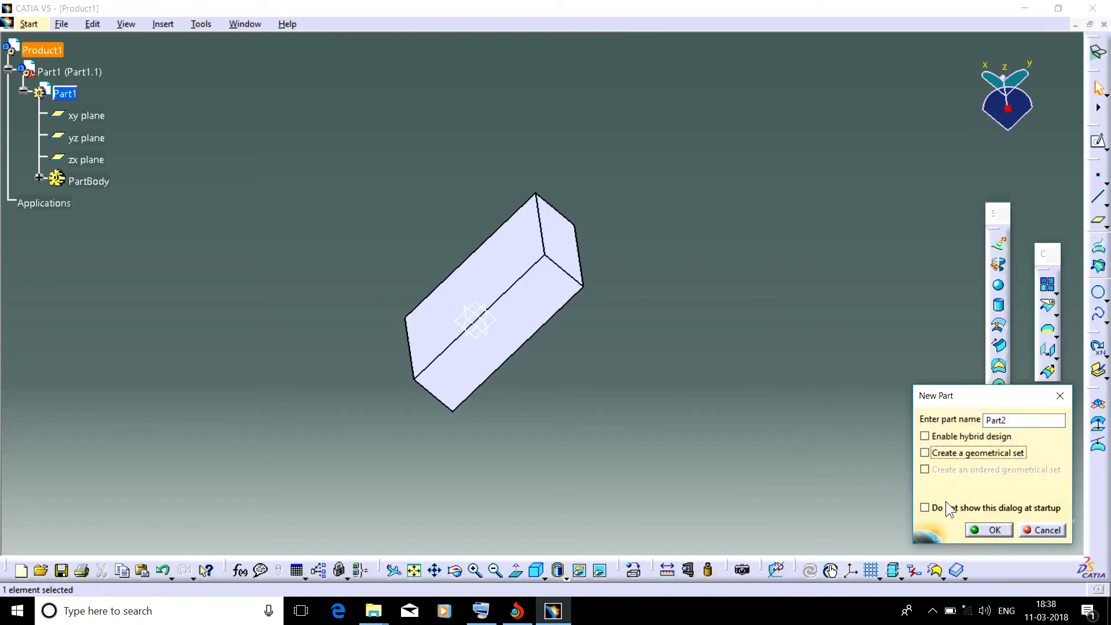
mouse_move(1021, 521)
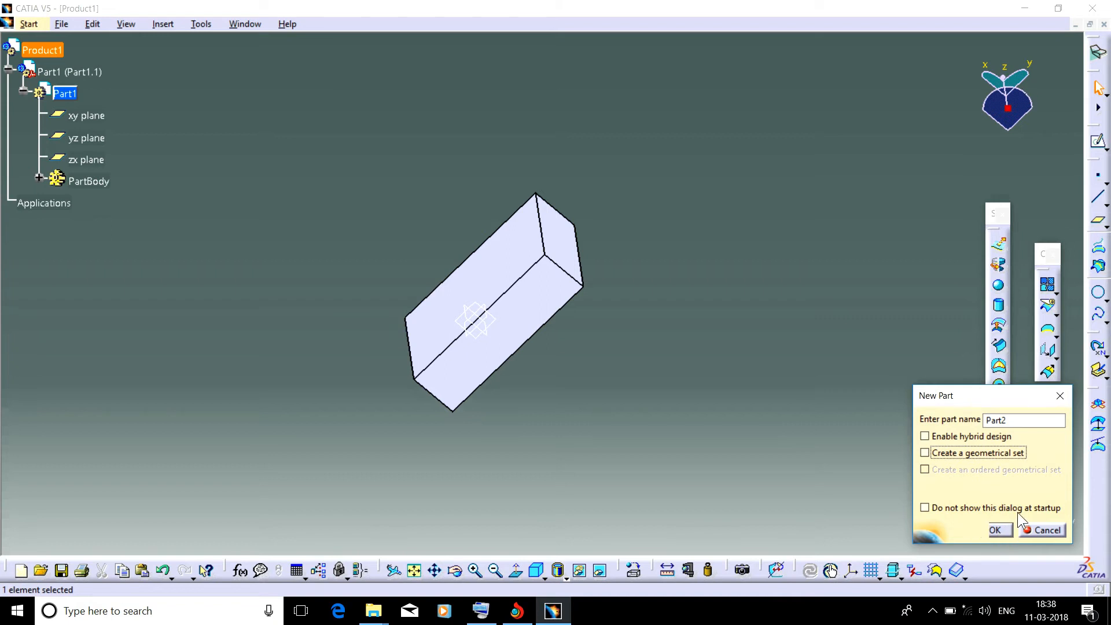
left_click(1042, 529)
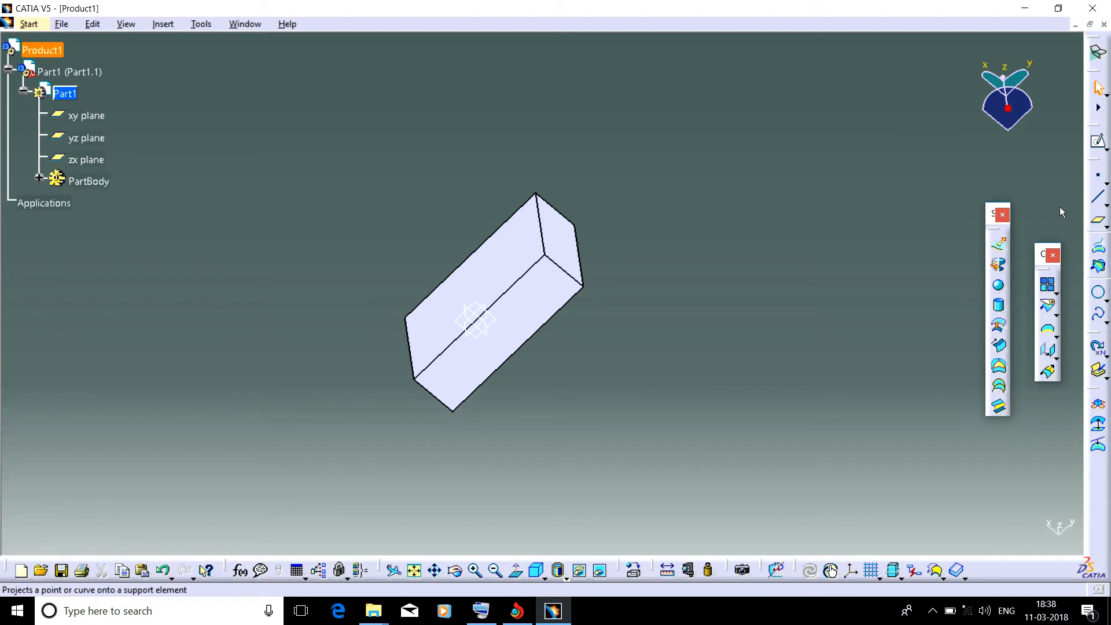
mouse_move(1097, 56)
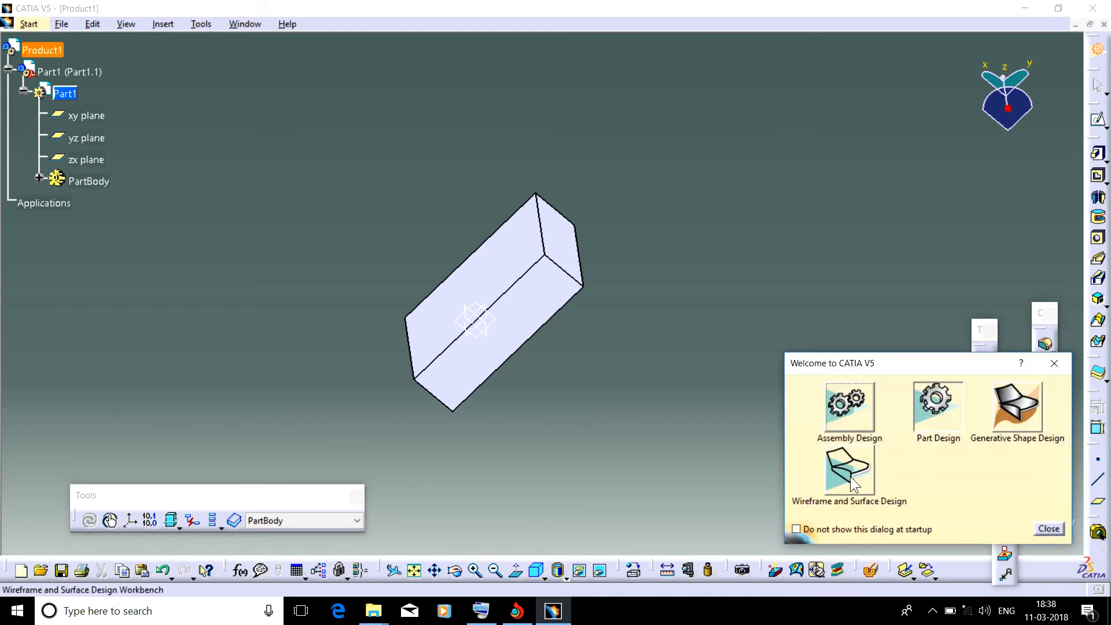
- Enter Wireframe and Surface Design, select PartBody and start a sketch on the block's face
left_click(1049, 528)
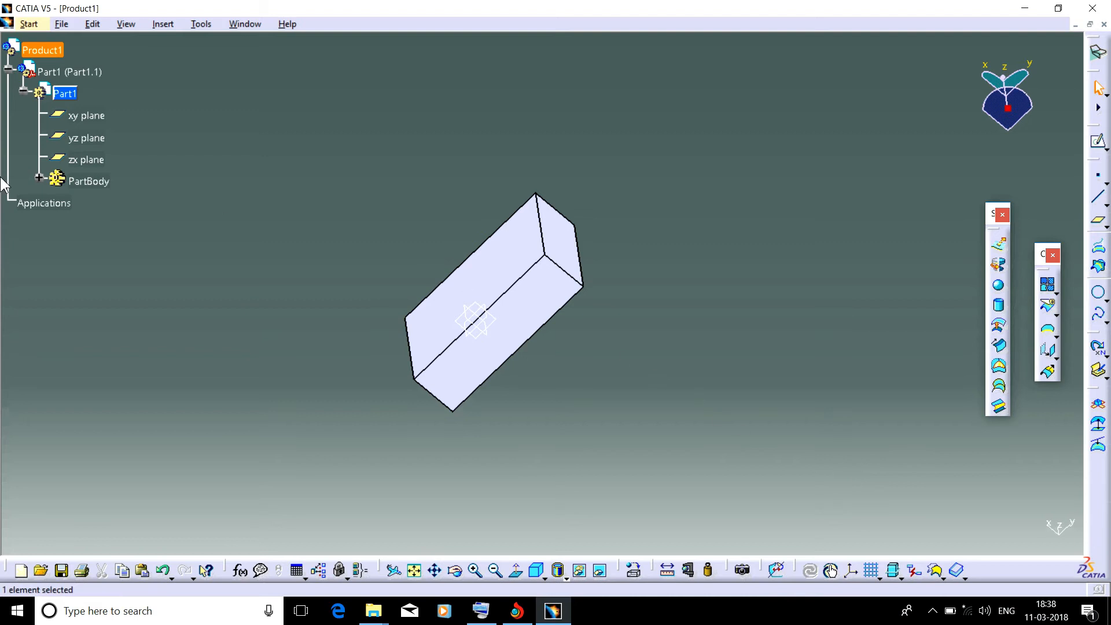
left_click(38, 180)
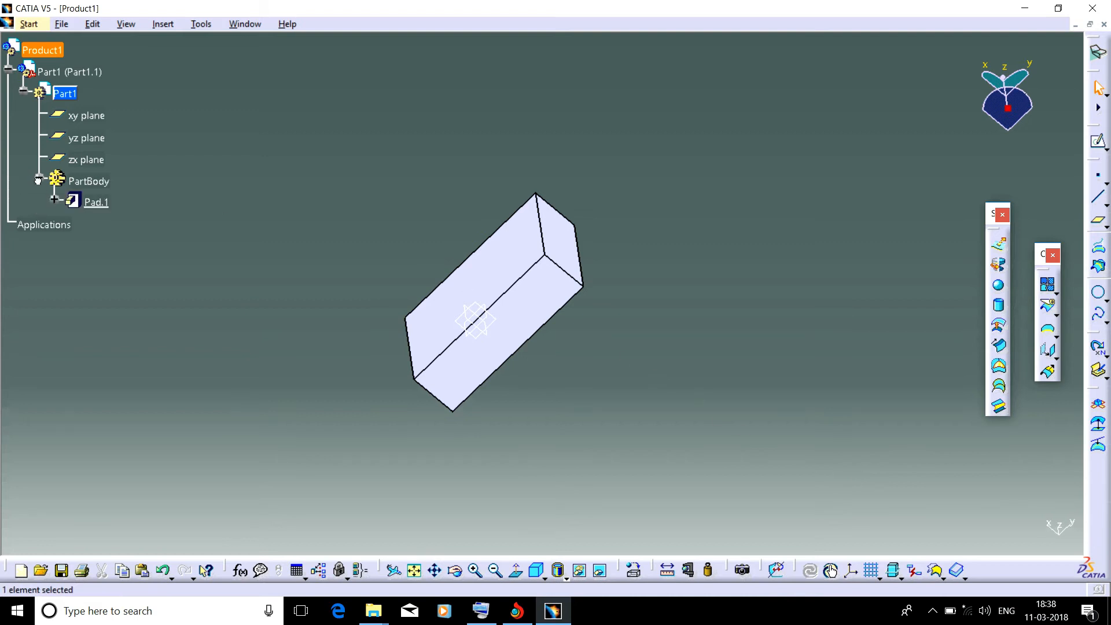
left_click(88, 181)
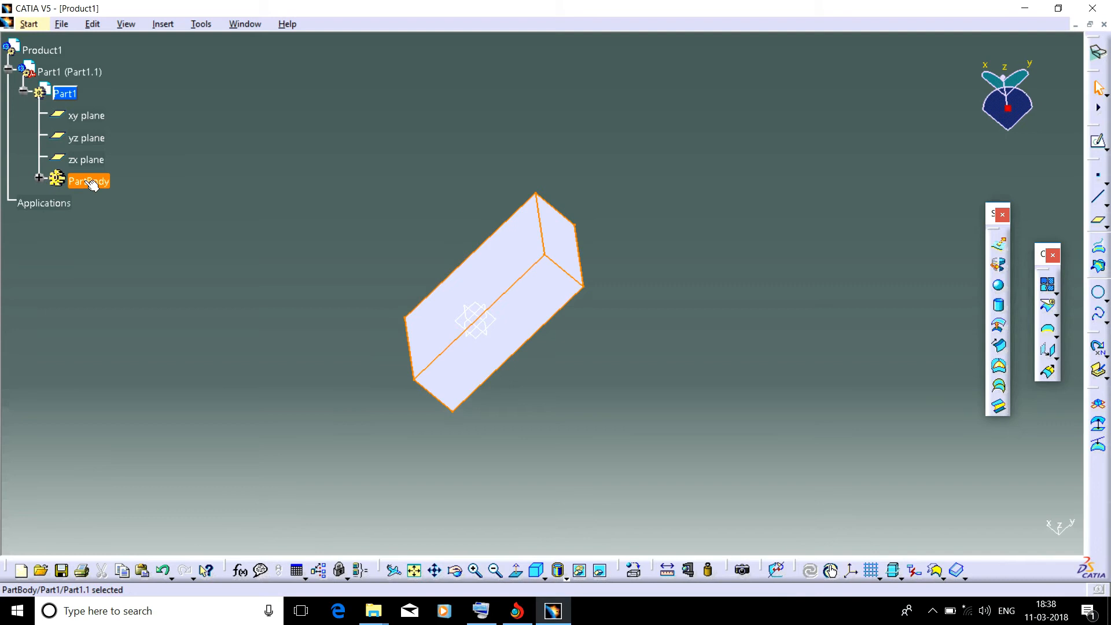
mouse_move(519, 263)
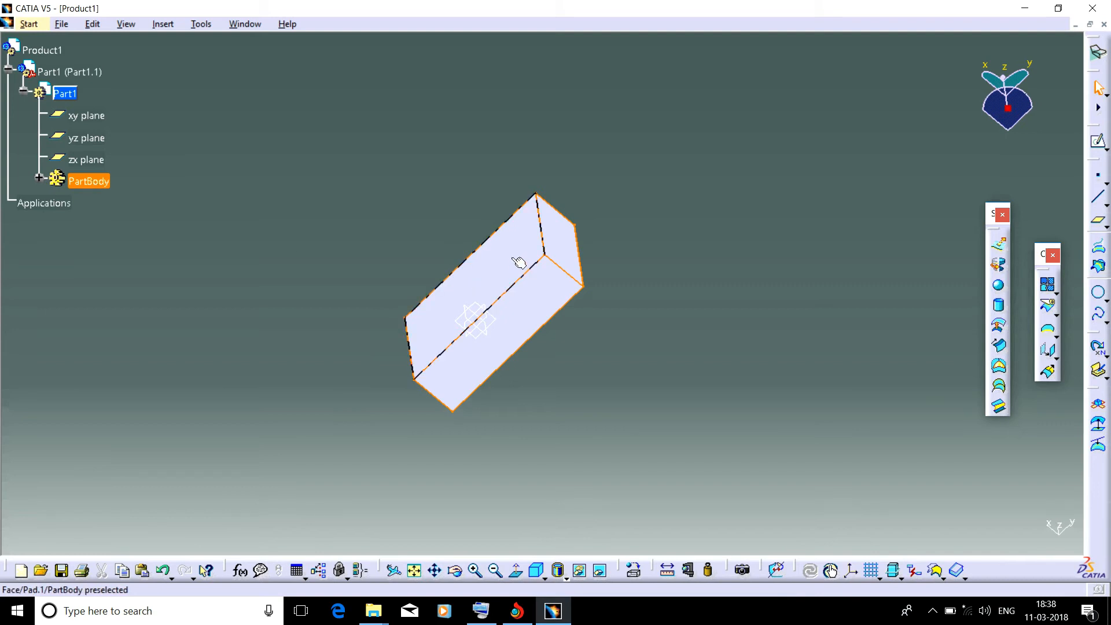
left_click(518, 264)
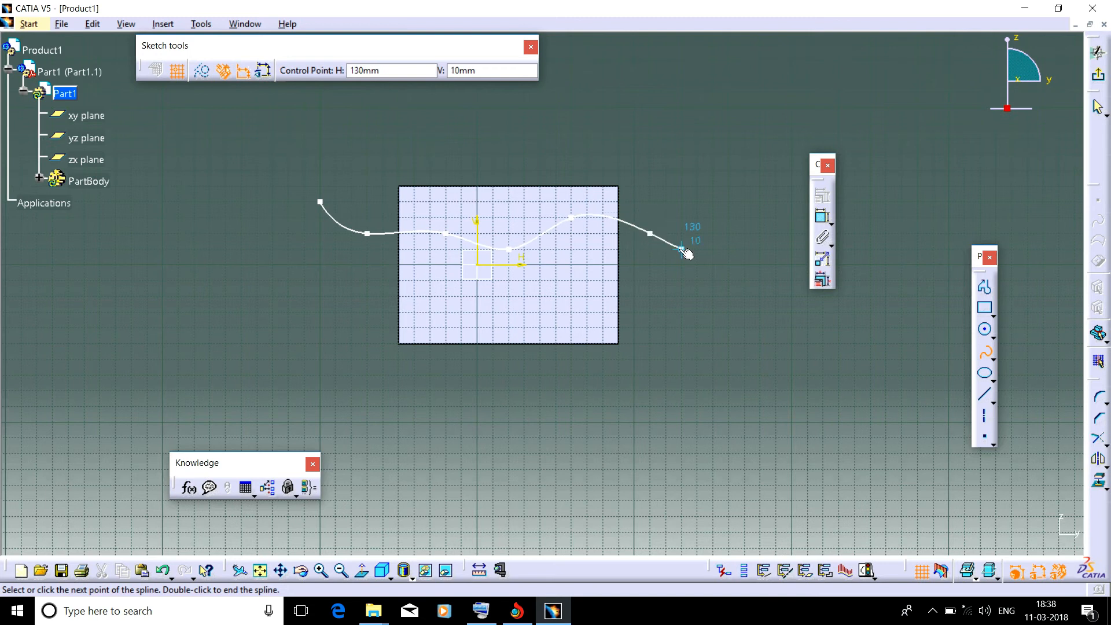
- Finish the spline and extrude it into a 46 mm mirrored surface cutting through the block
double_click(684, 251)
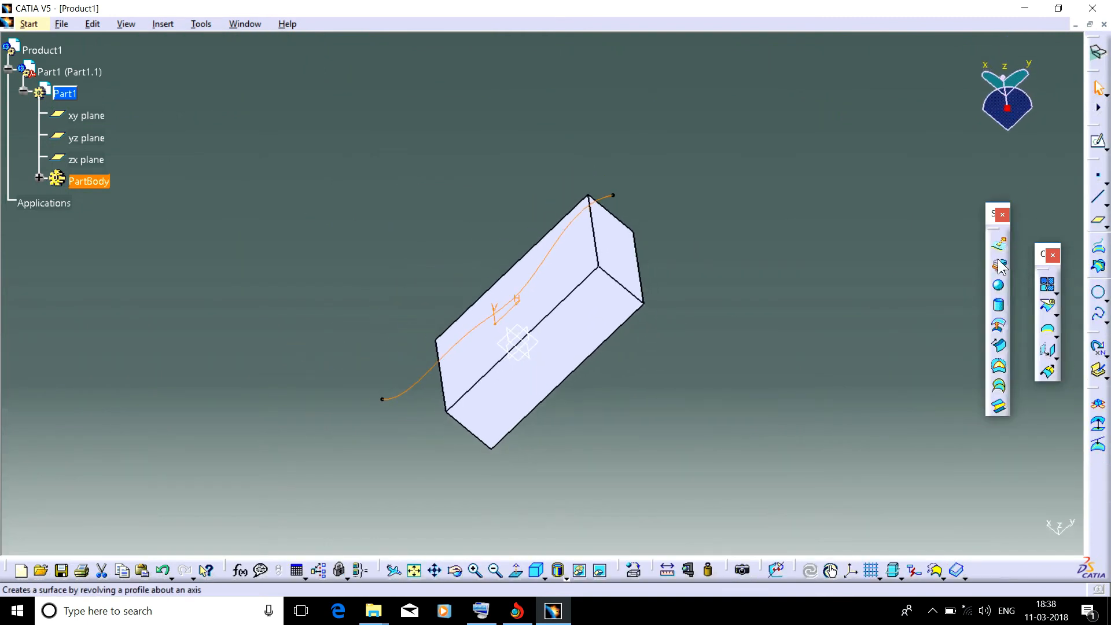
left_click(999, 244)
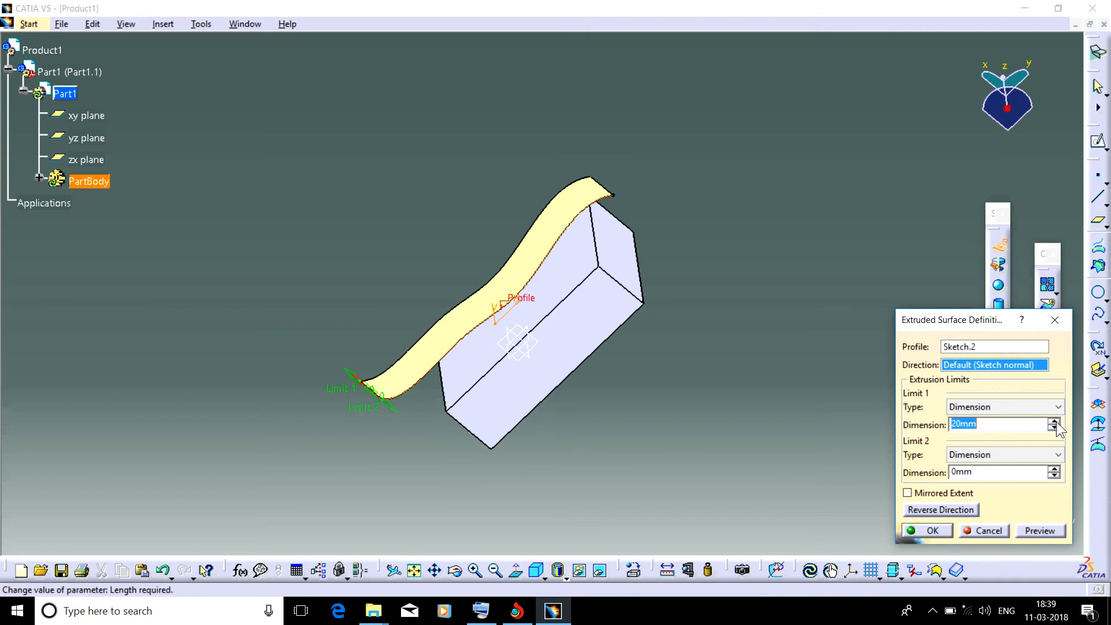
left_click(1055, 421)
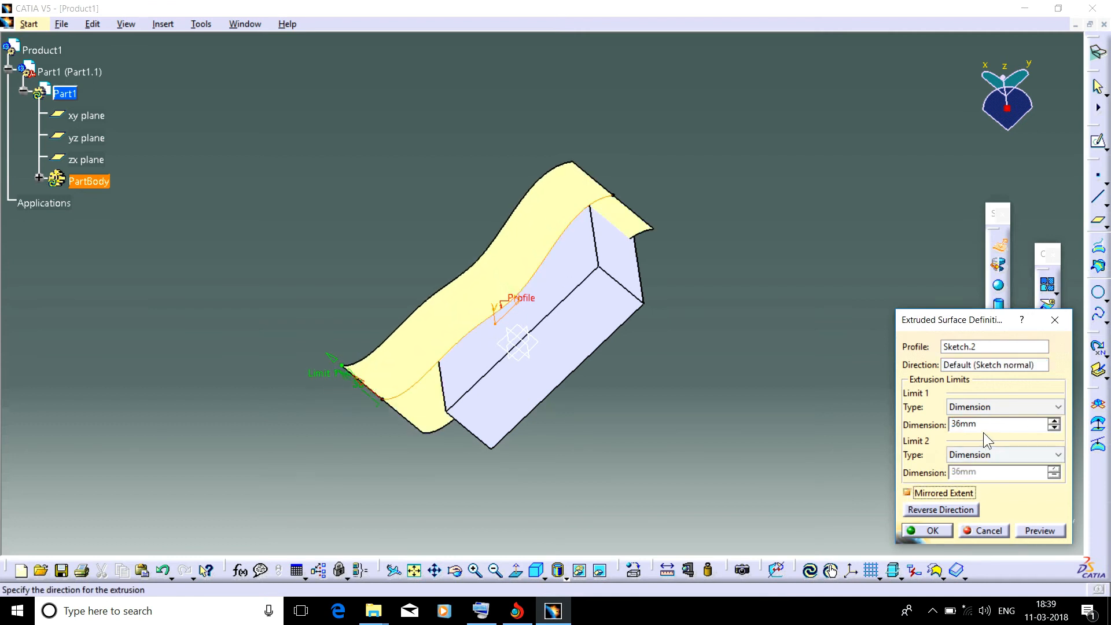
left_click(1053, 421)
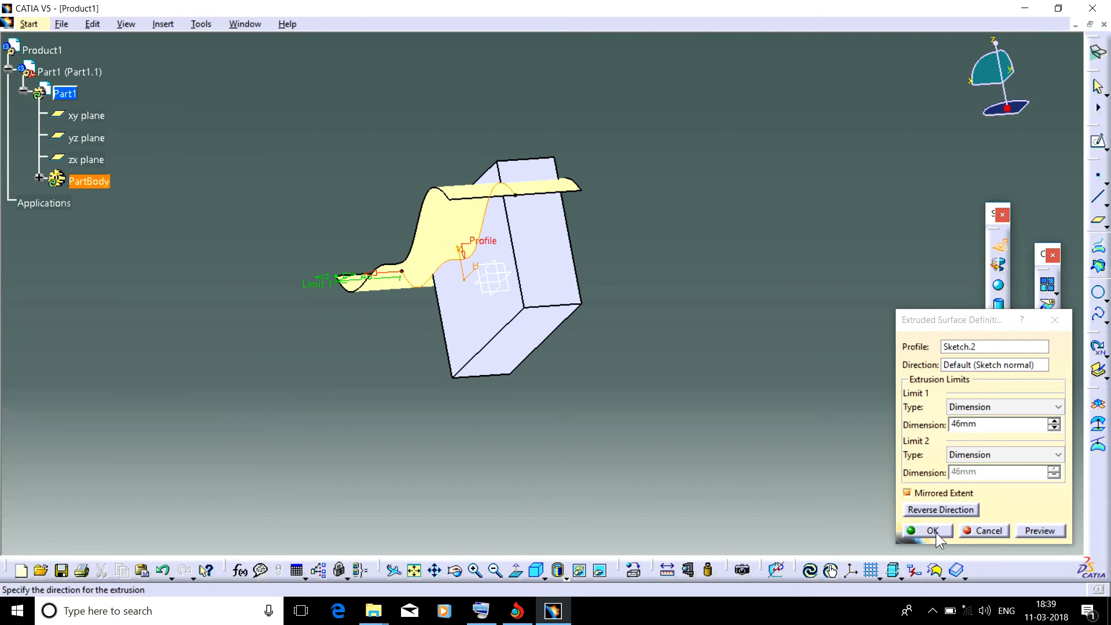
left_click(933, 530)
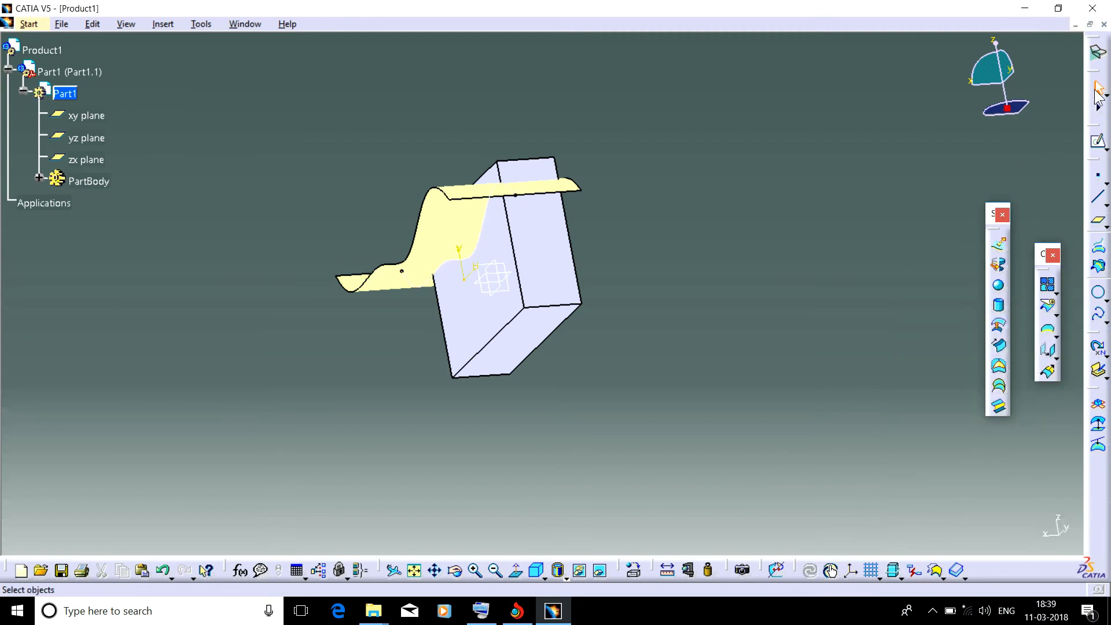
mouse_move(1097, 55)
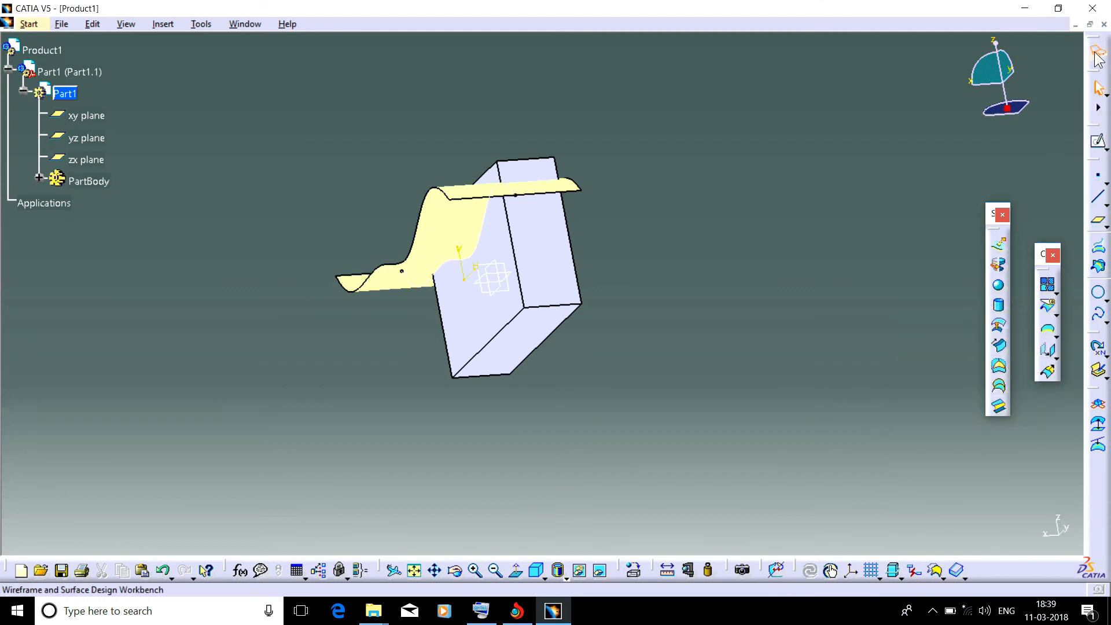
- Split the padded block with Extrude.1 from Part Design, producing Split.1 with a curved top face
left_click(937, 404)
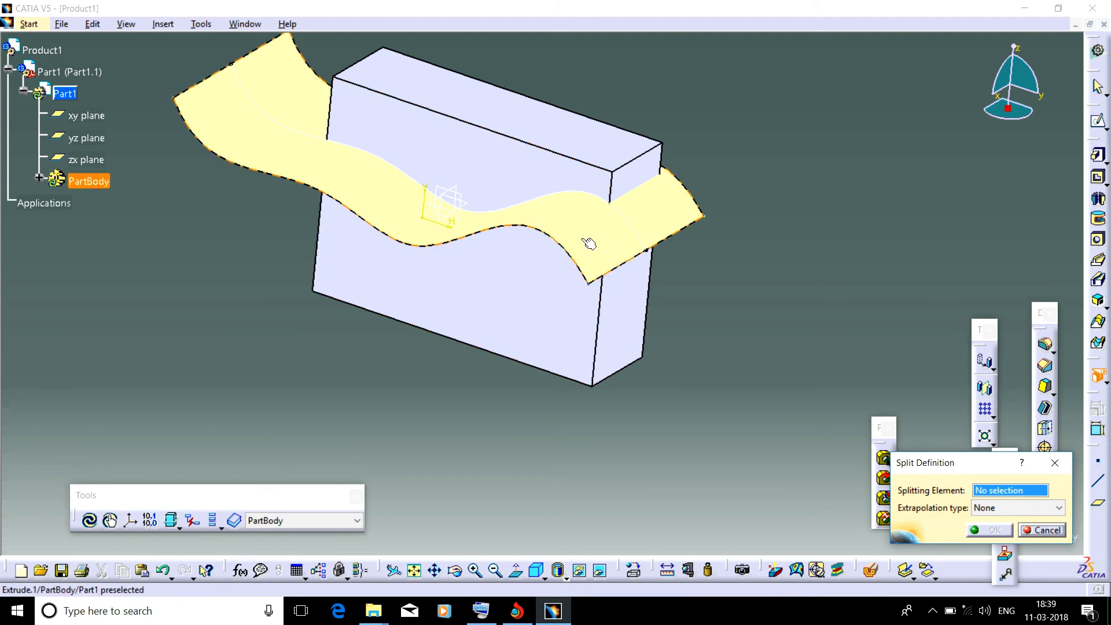
mouse_move(589, 243)
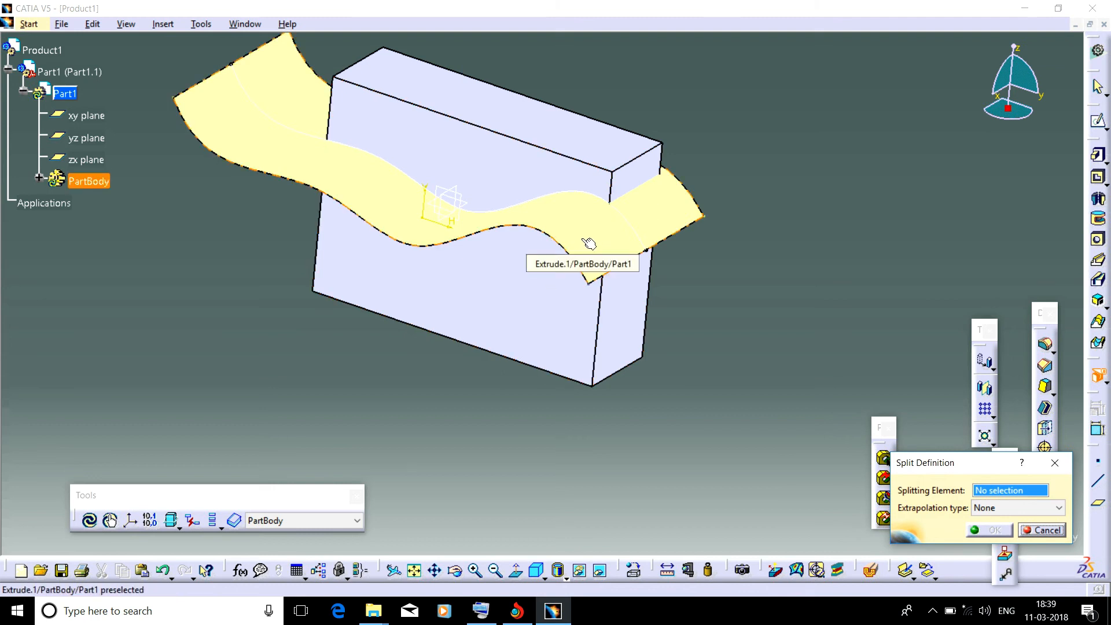
left_click(429, 206)
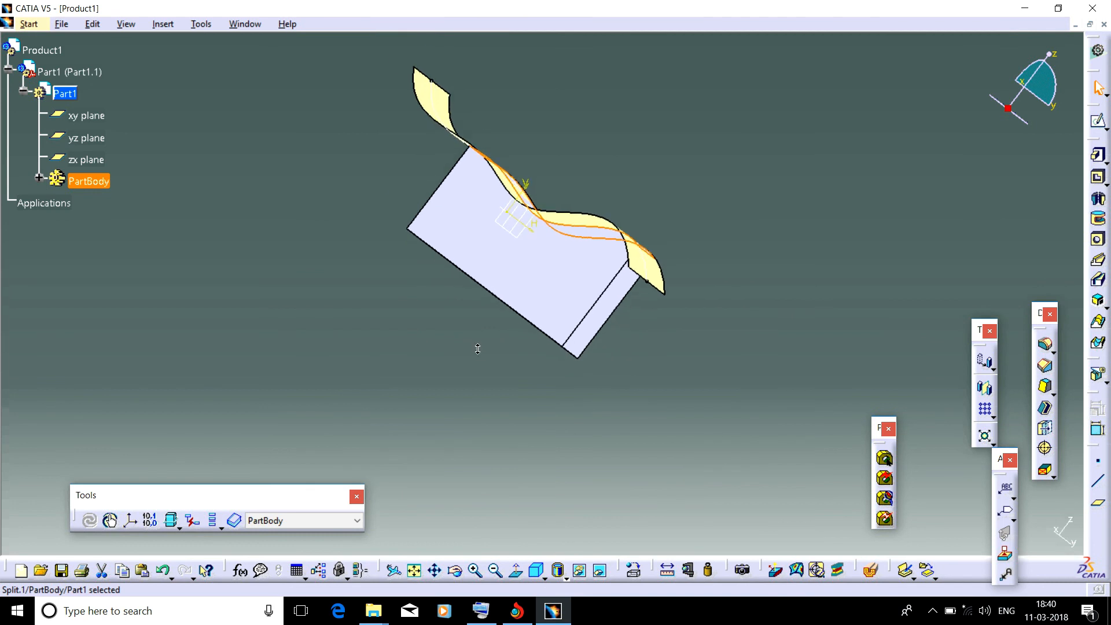
mouse_move(1097, 57)
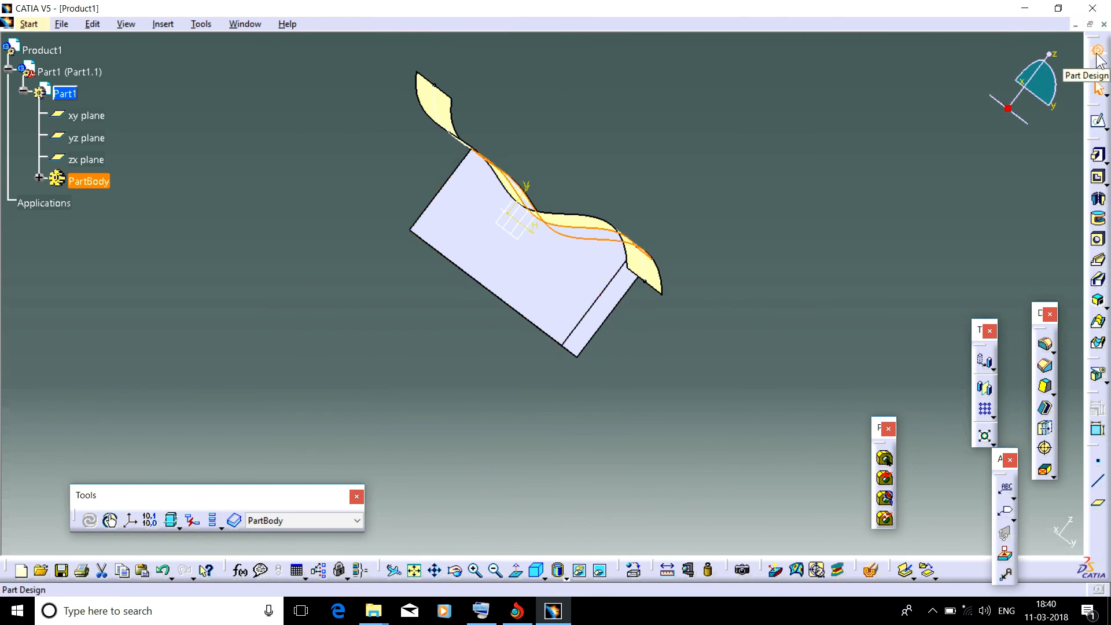
- Switch to the Wireframe and Surface Design favourite from the Welcome dialog
left_click(1097, 50)
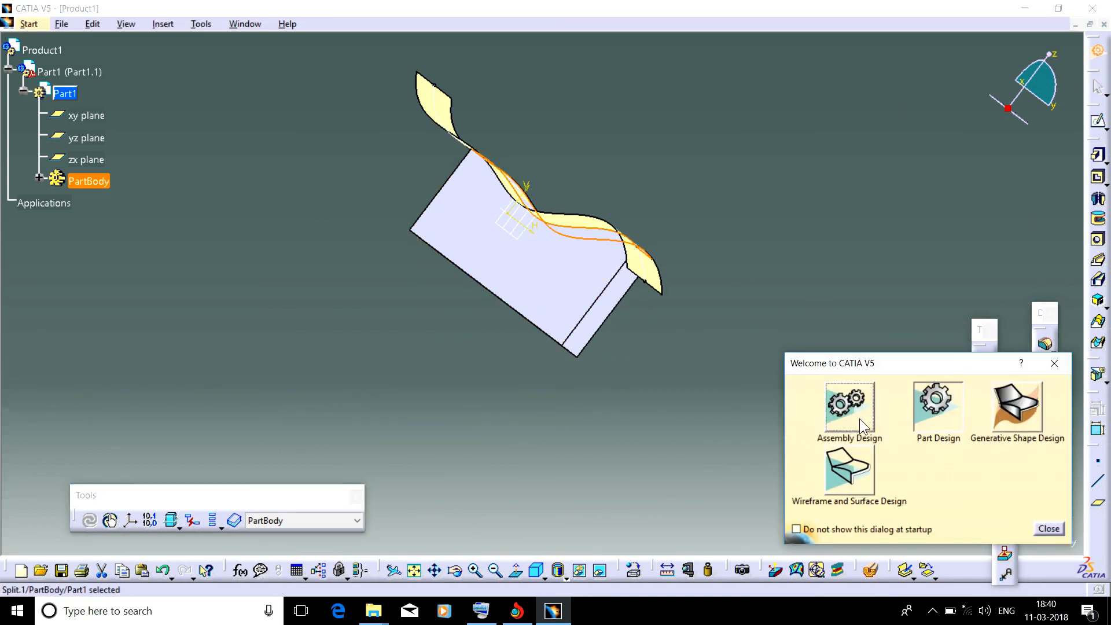
left_click(1047, 528)
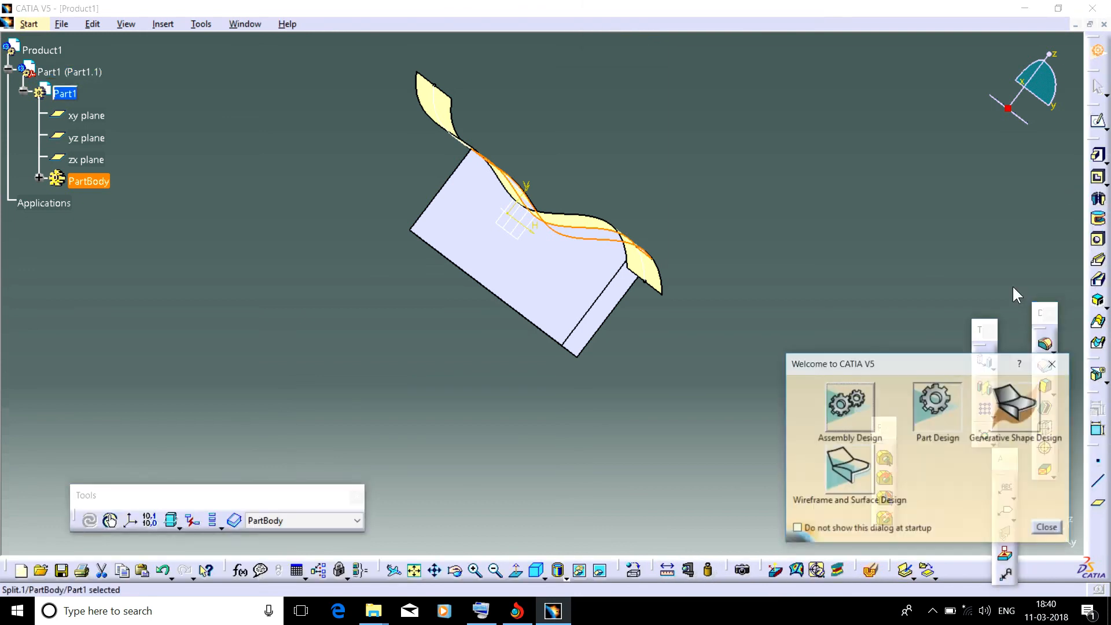
left_click(1046, 527)
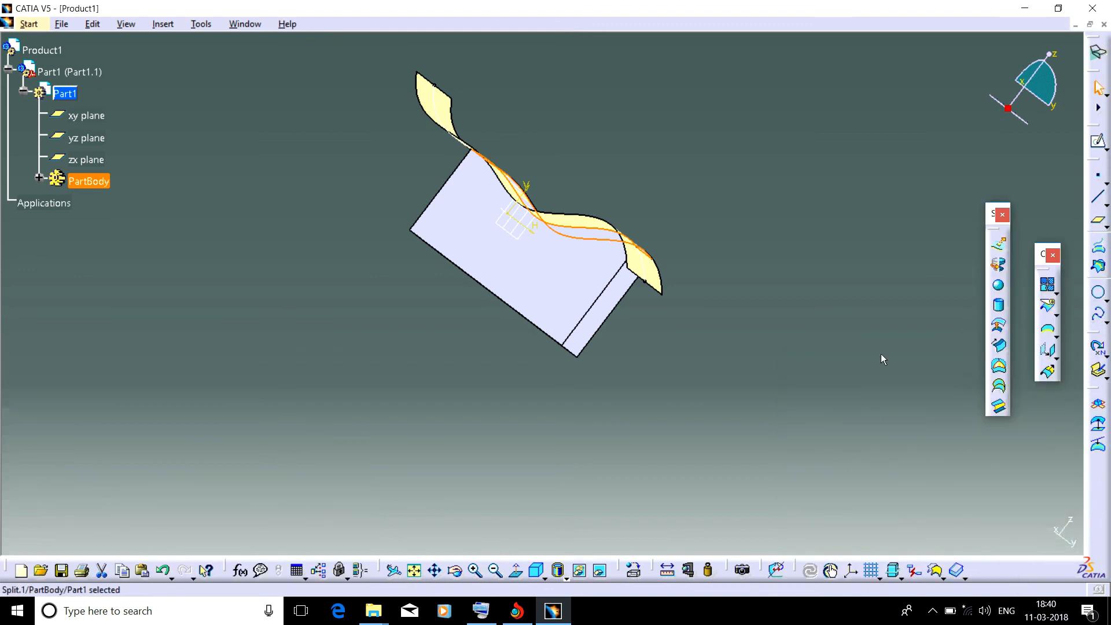
mouse_move(666, 245)
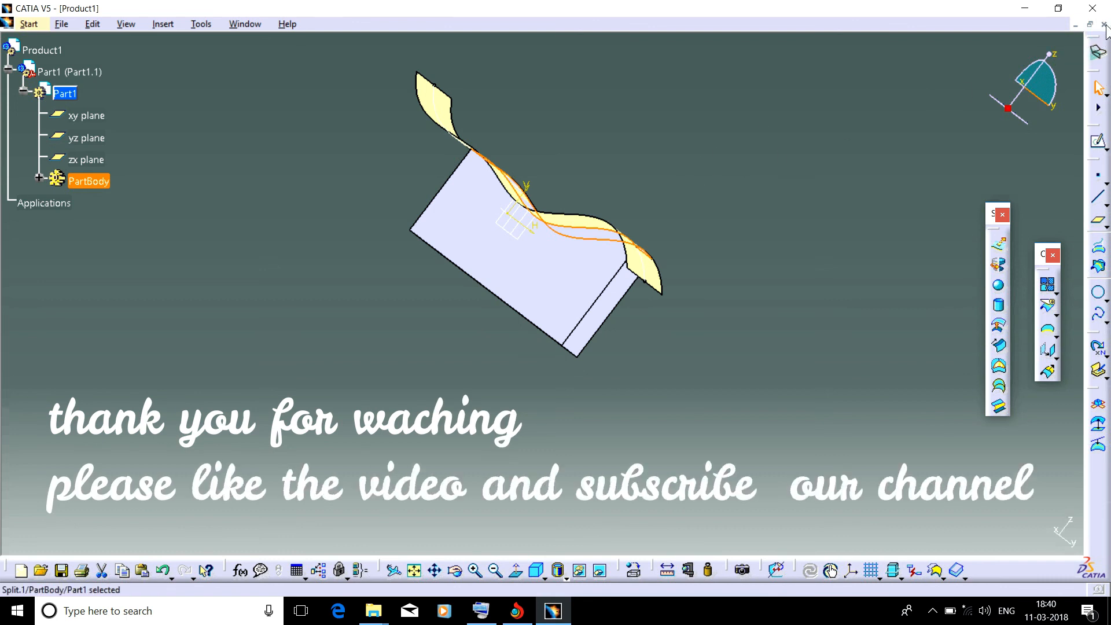
mouse_move(1070, 80)
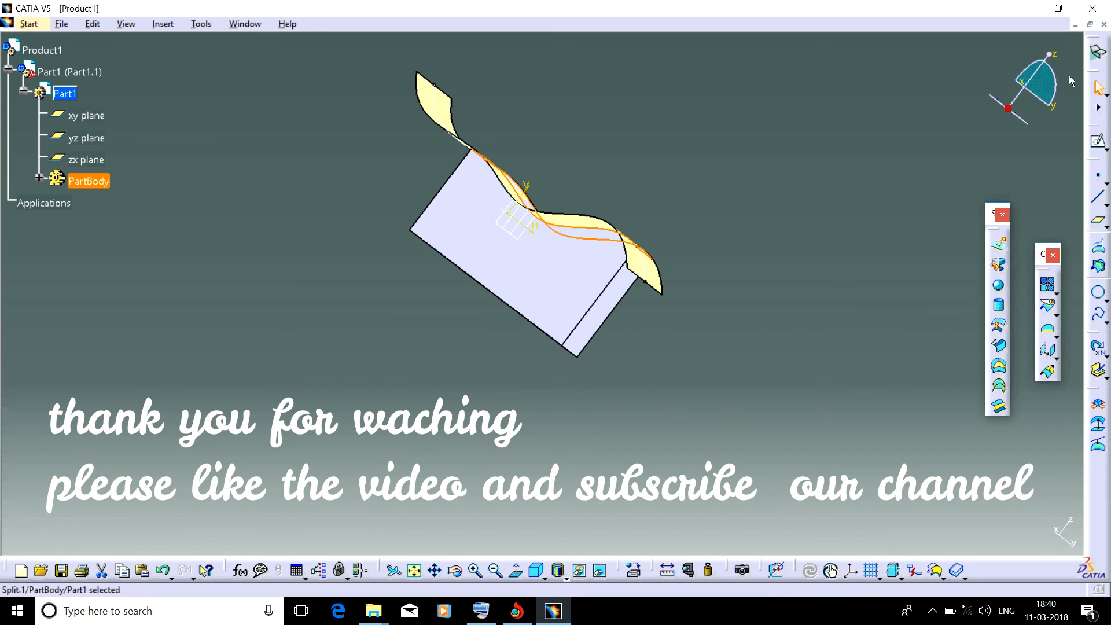